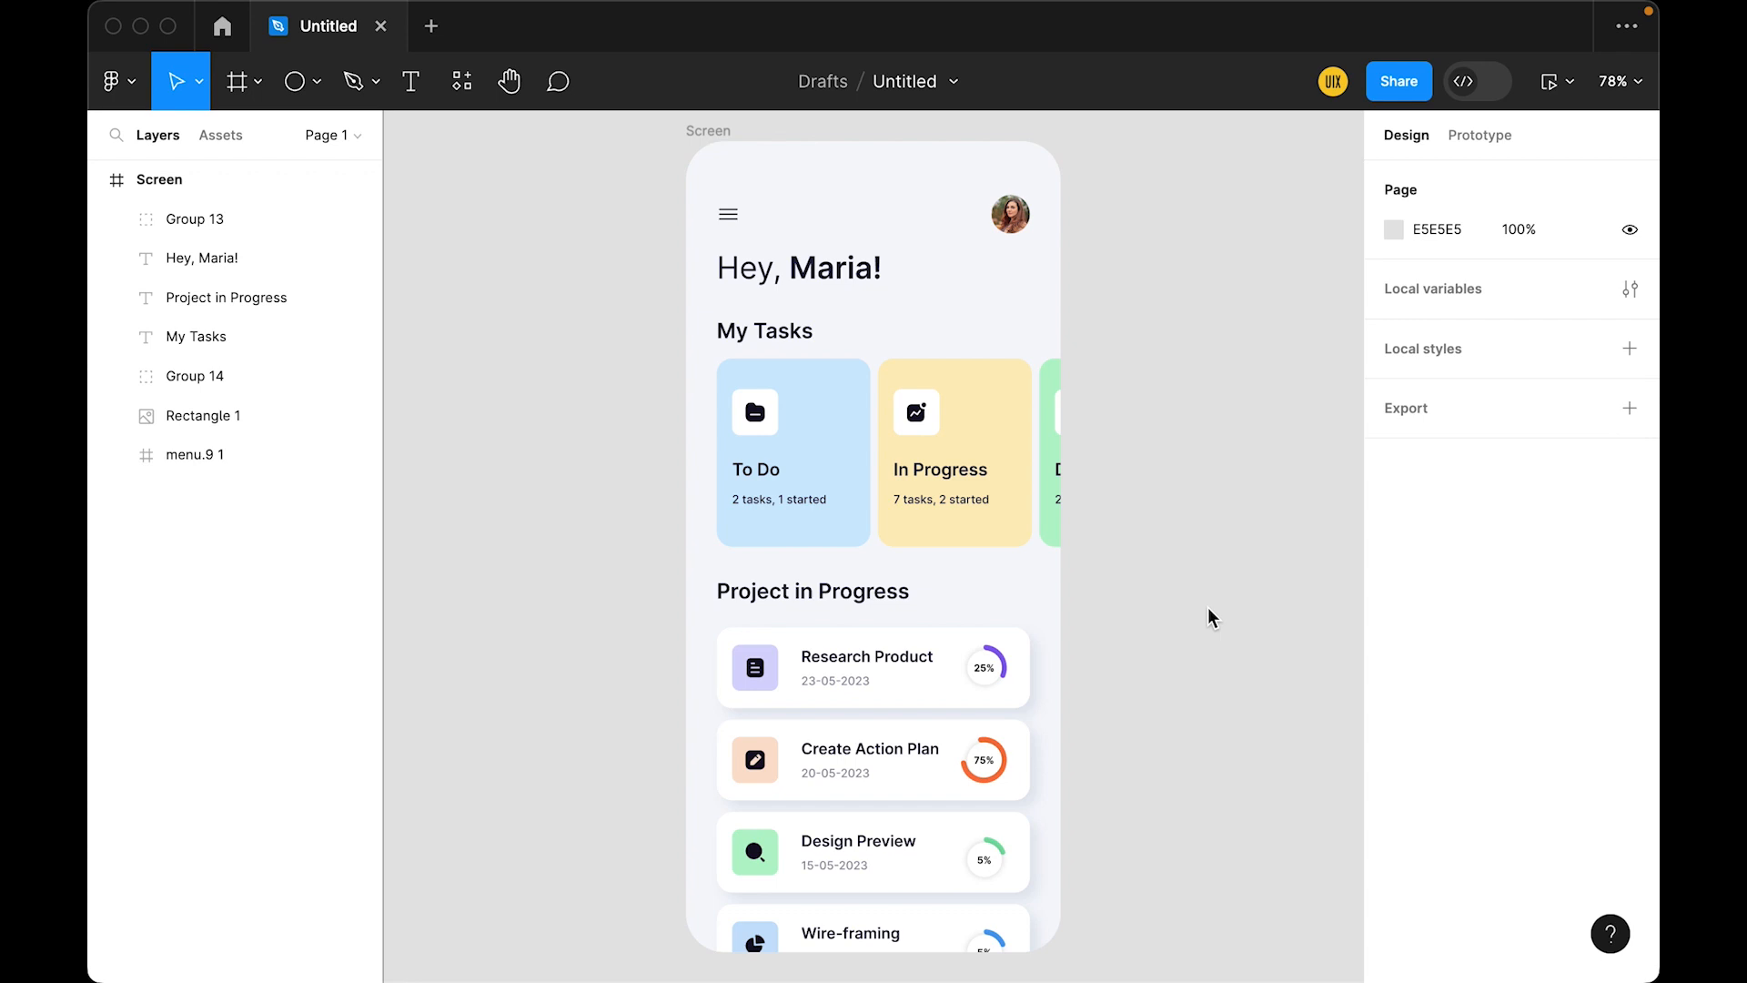
mouse_move(1153, 610)
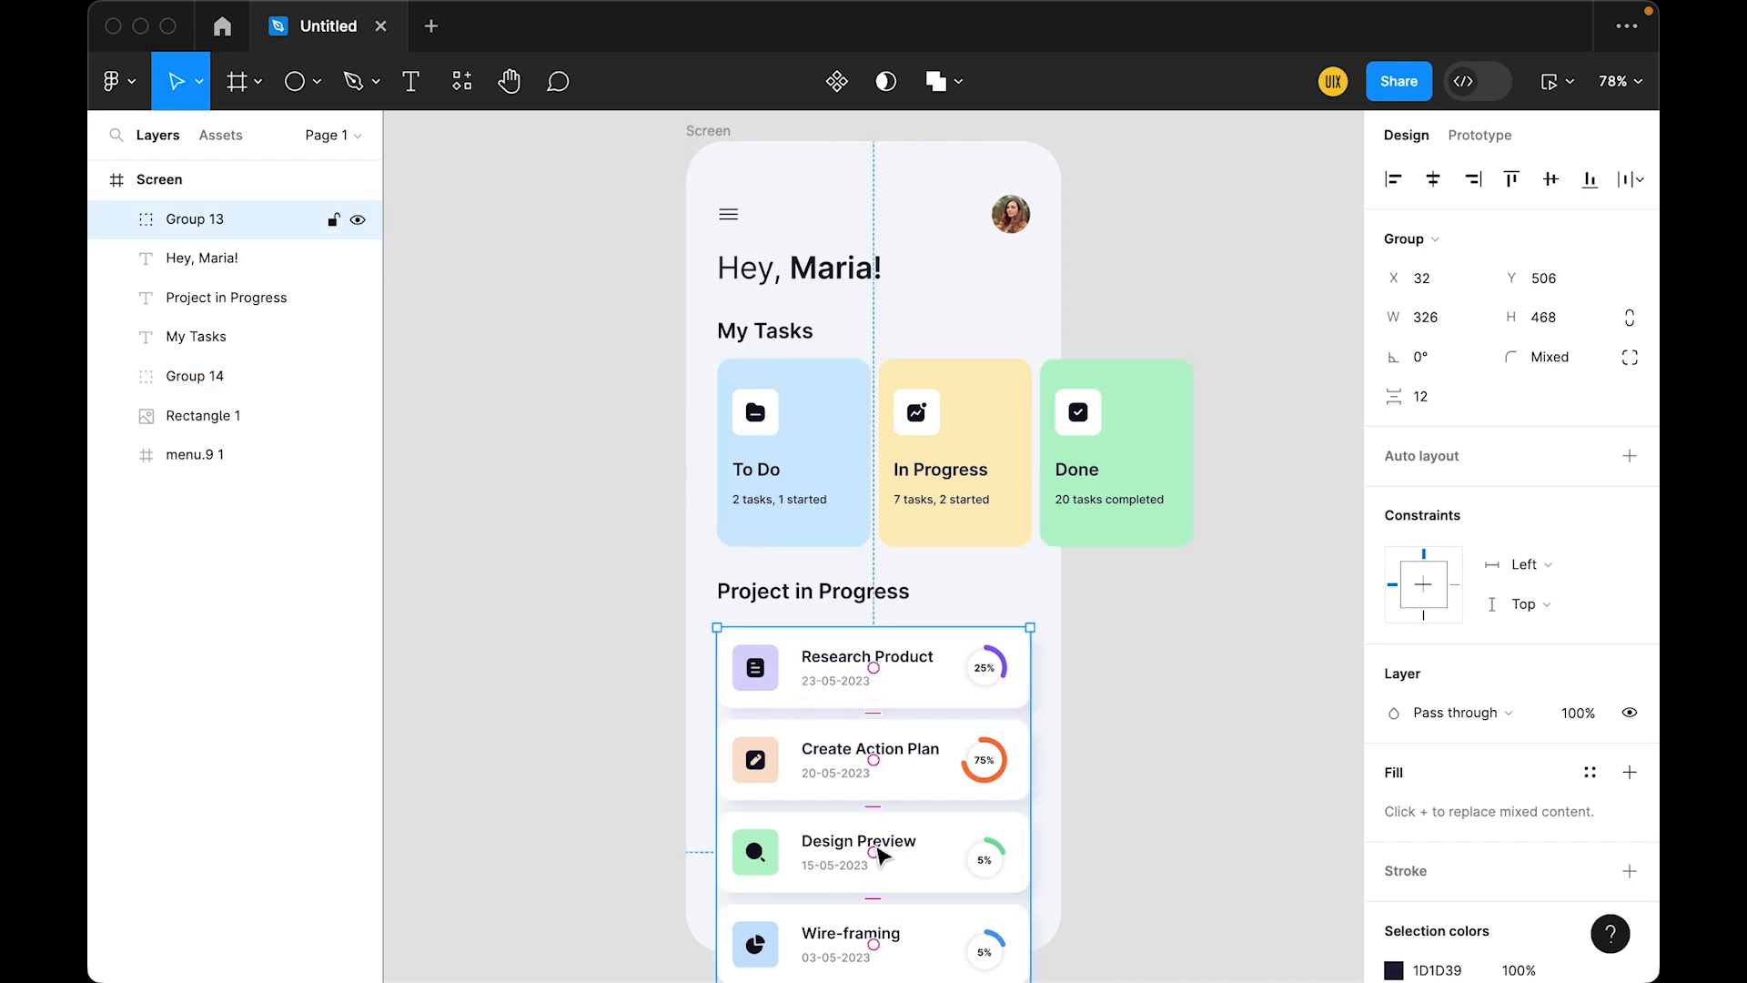
mouse_move(1201, 611)
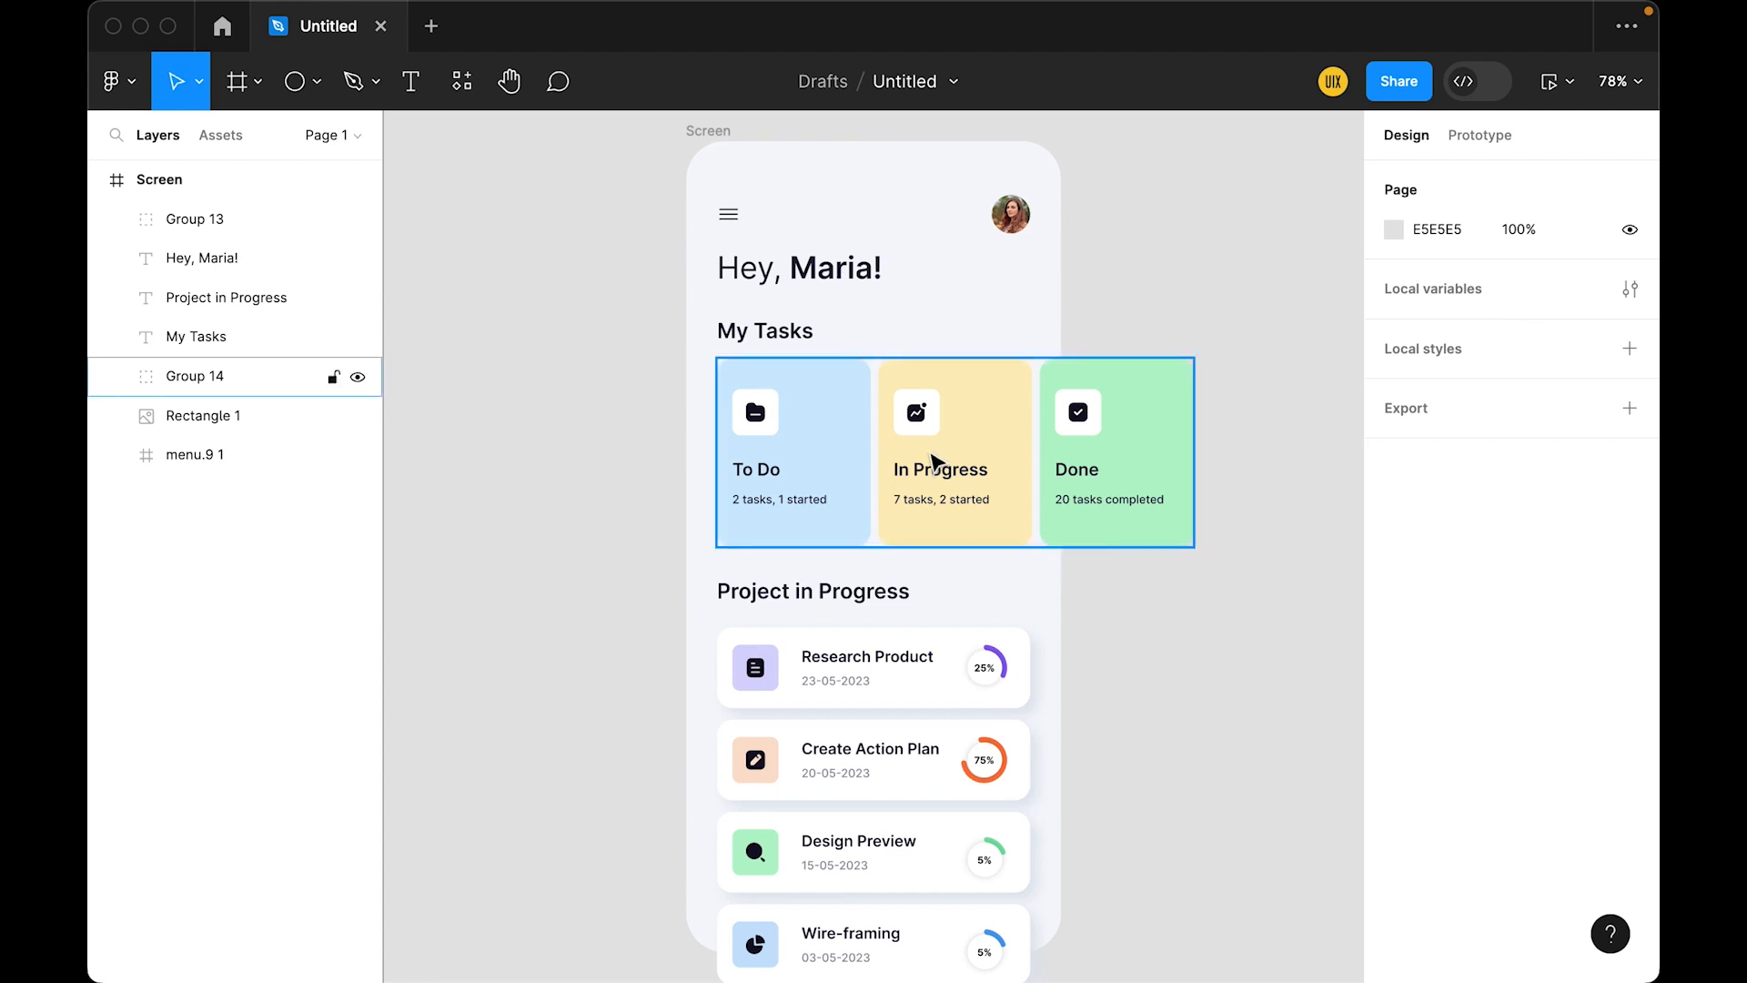
- Wrap Group 14's task cards in a frame and narrow it to 358 px wide
click(953, 452)
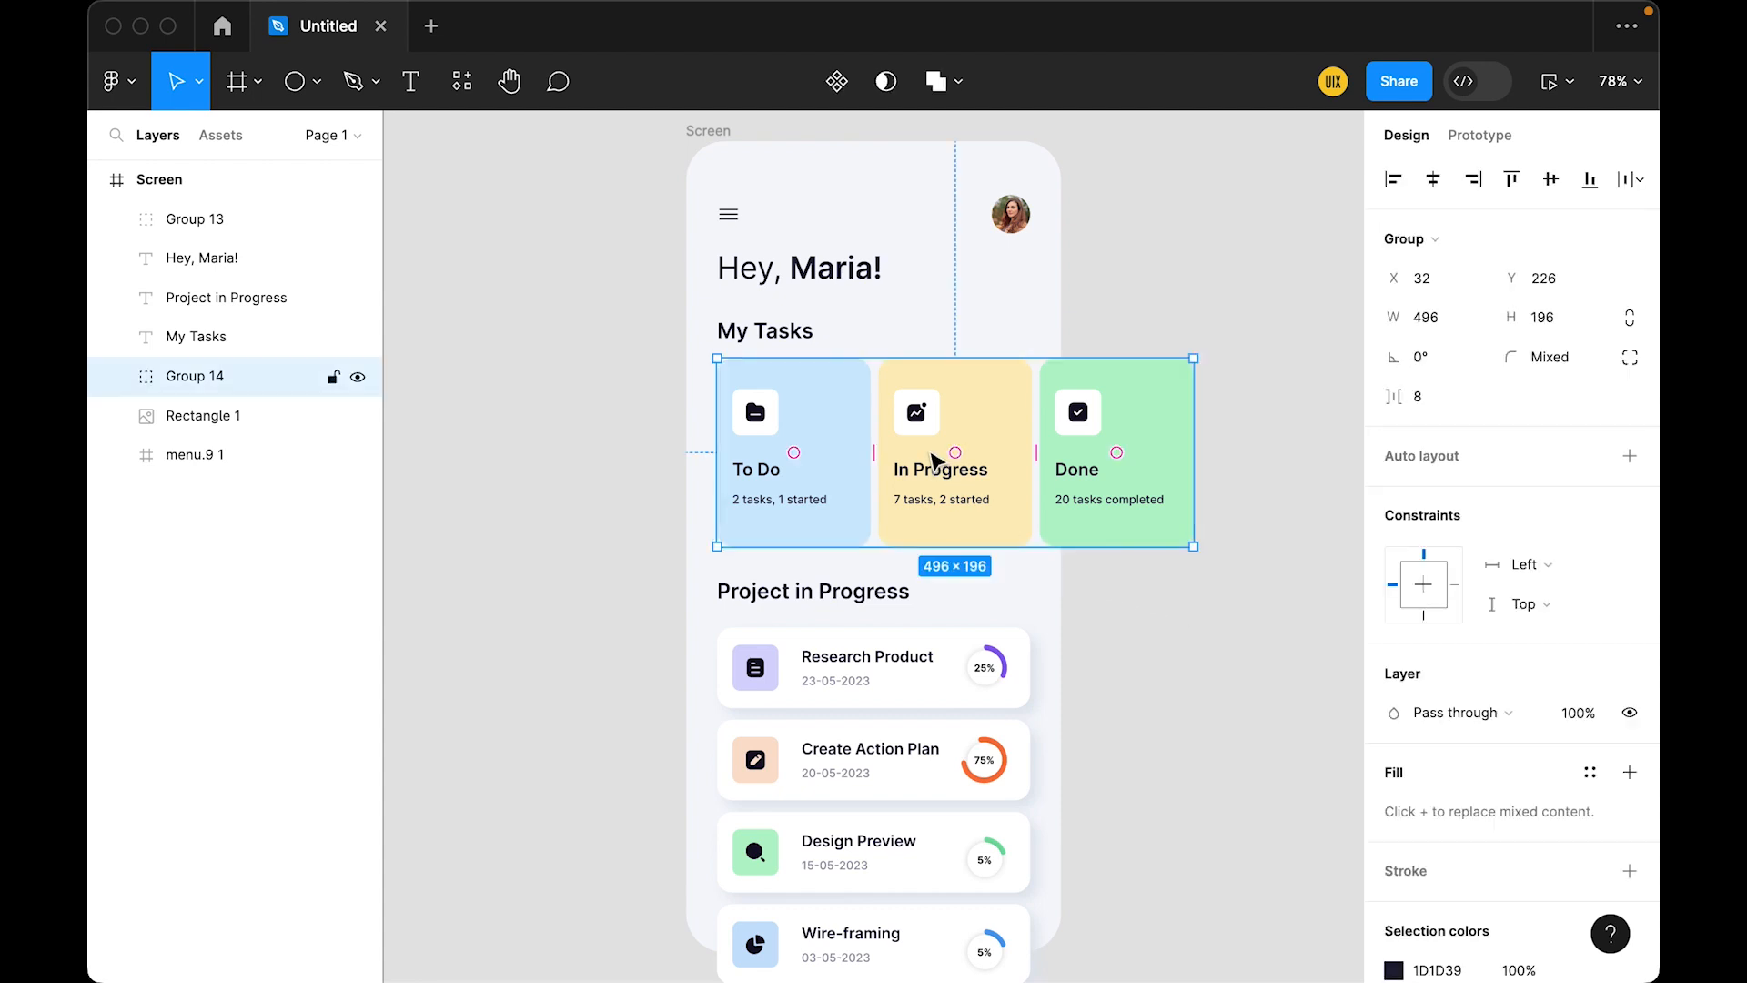
right_click(934, 428)
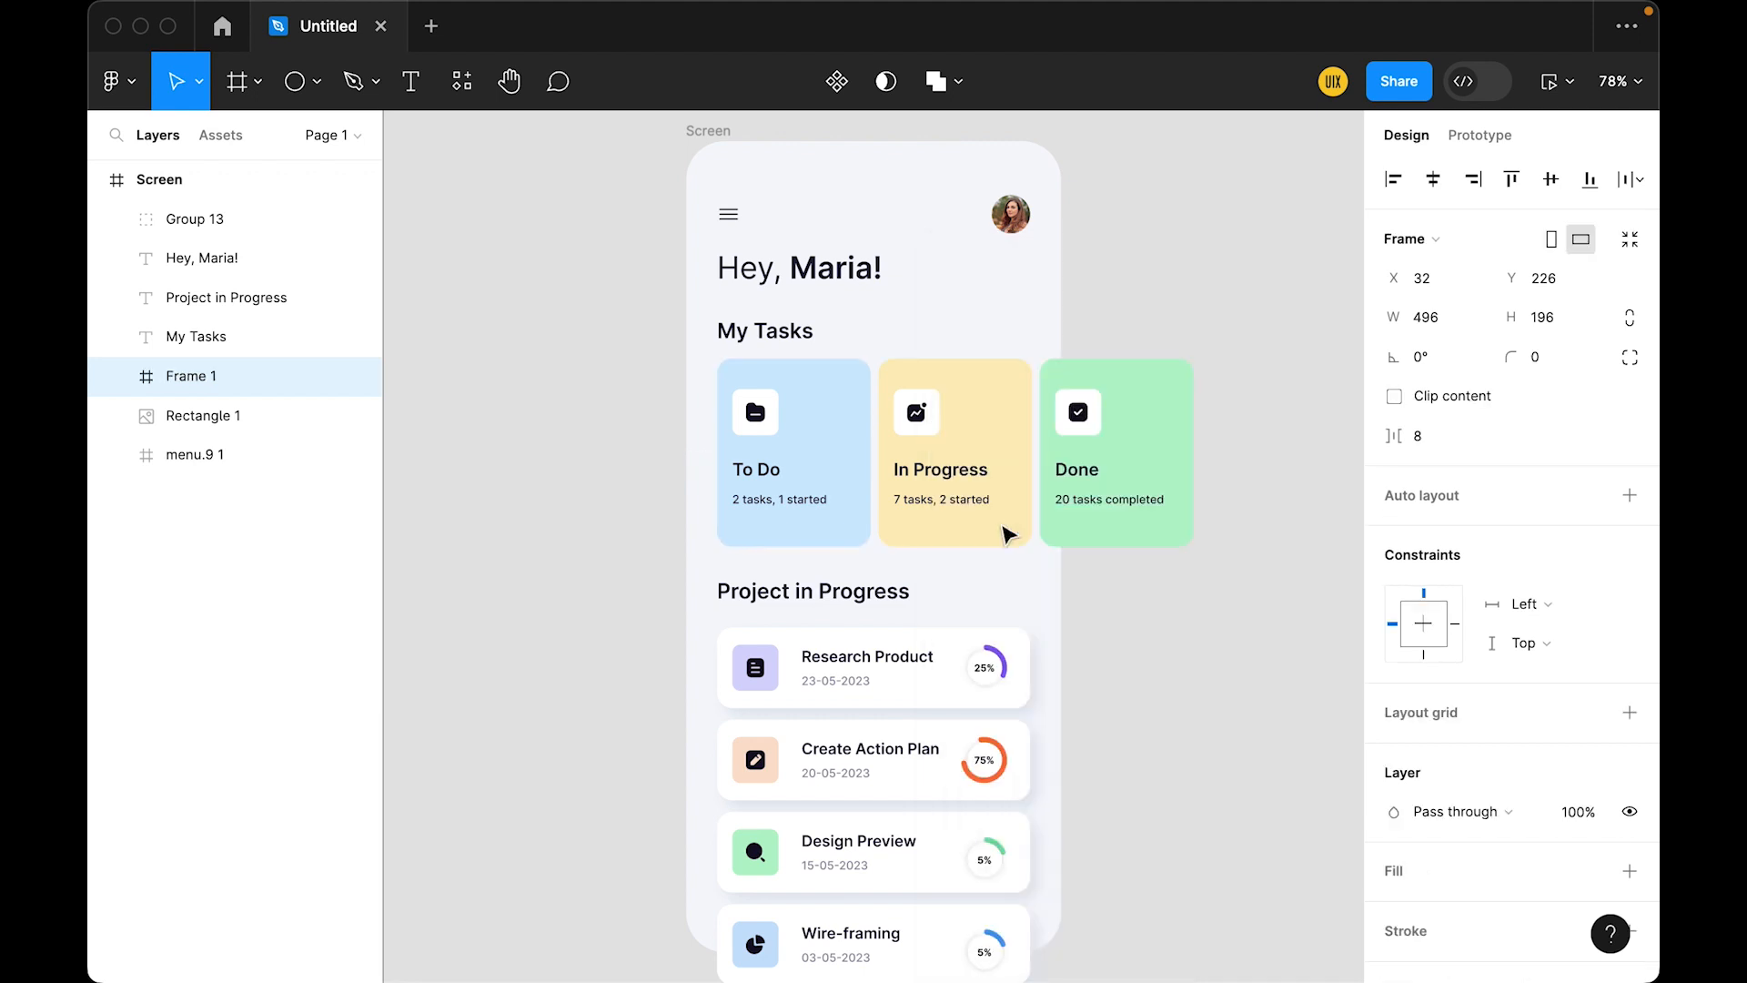
click(954, 452)
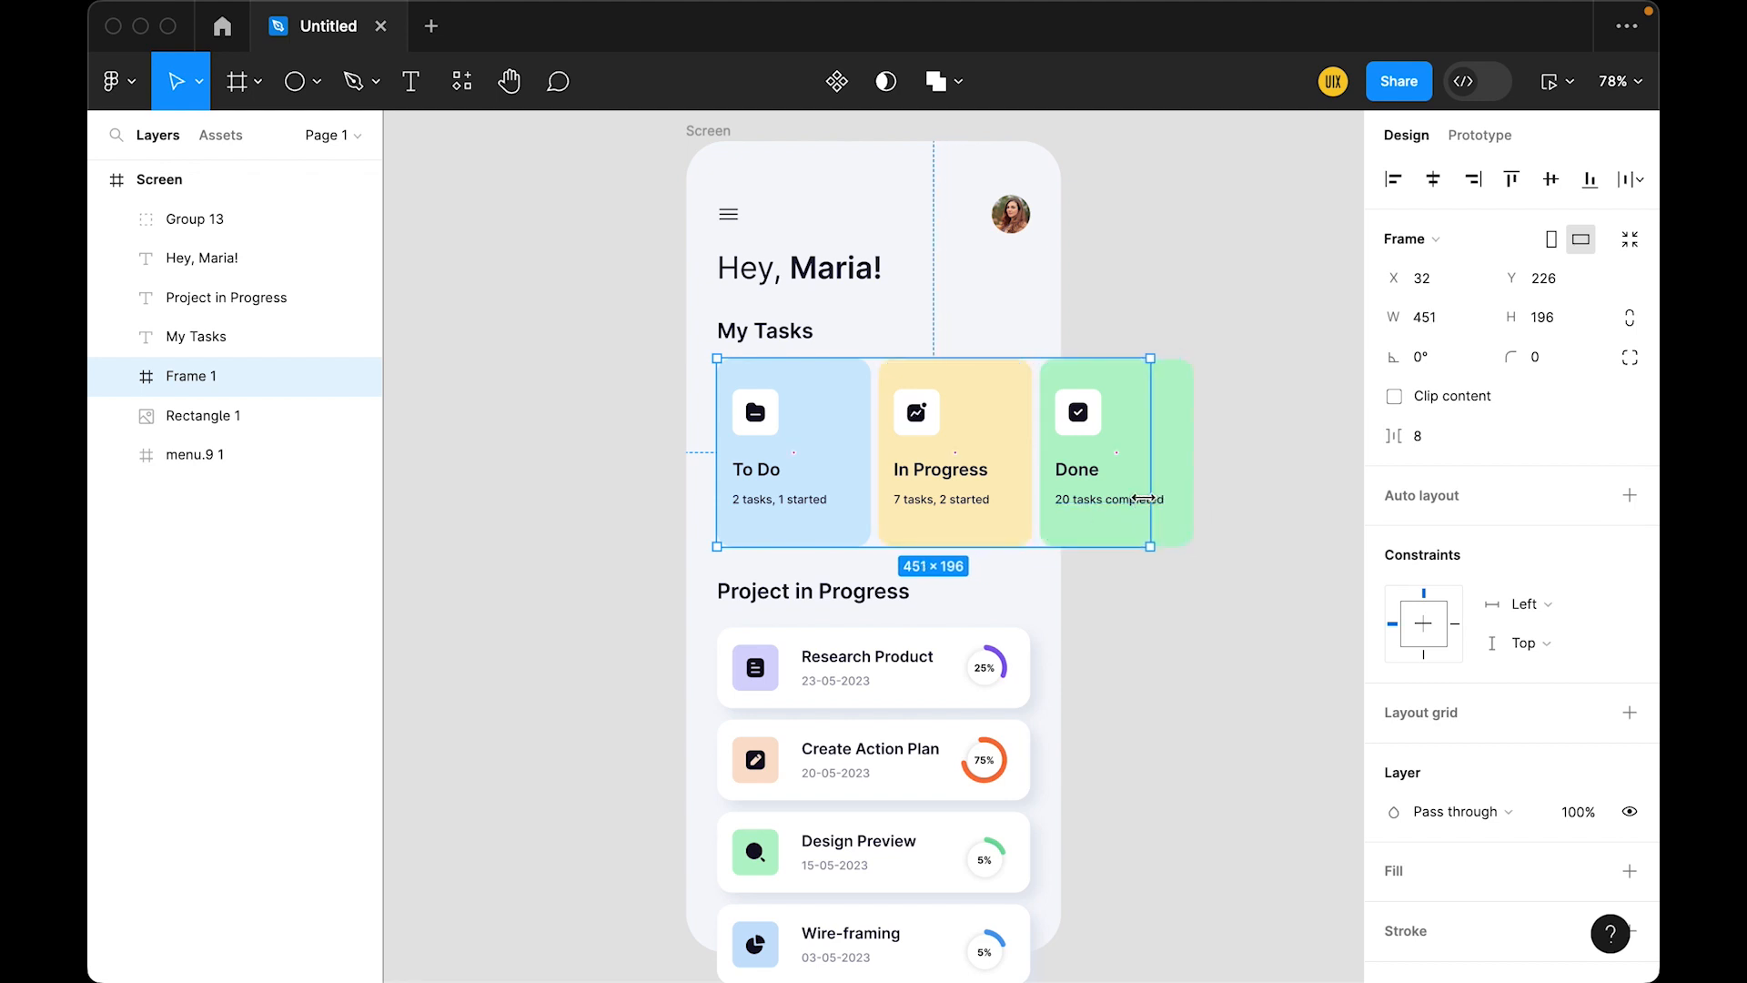
drag(1150, 452, 1059, 452)
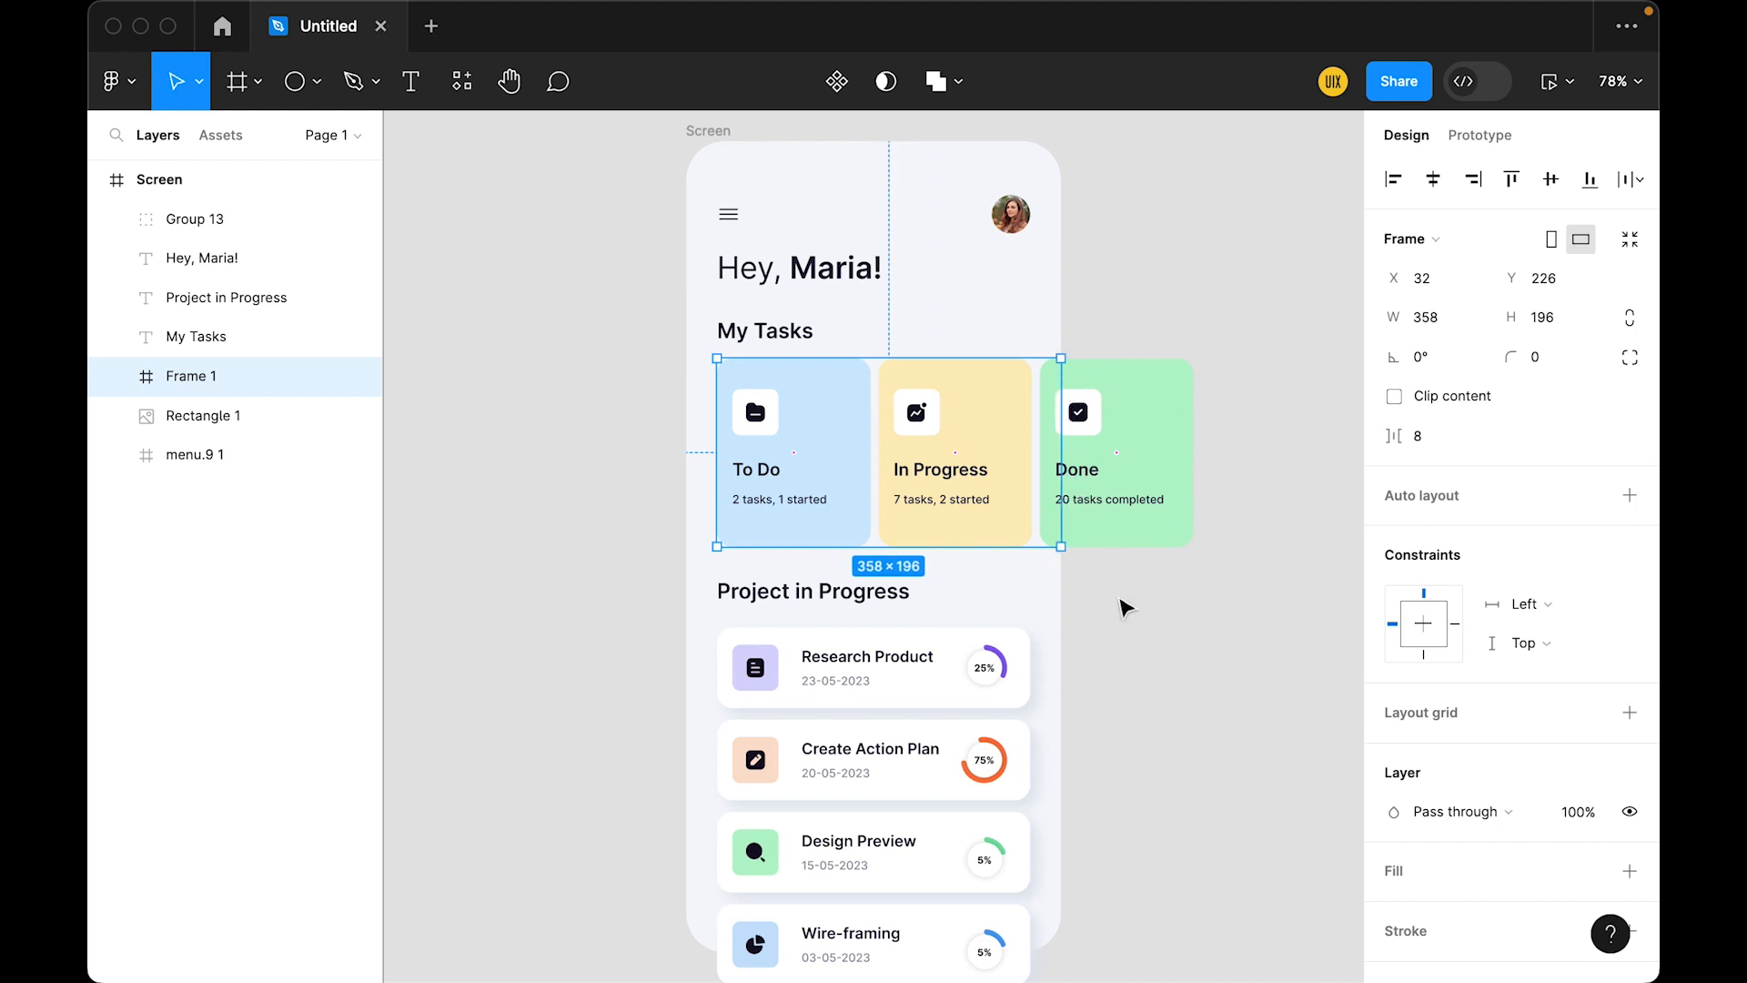
mouse_move(711, 507)
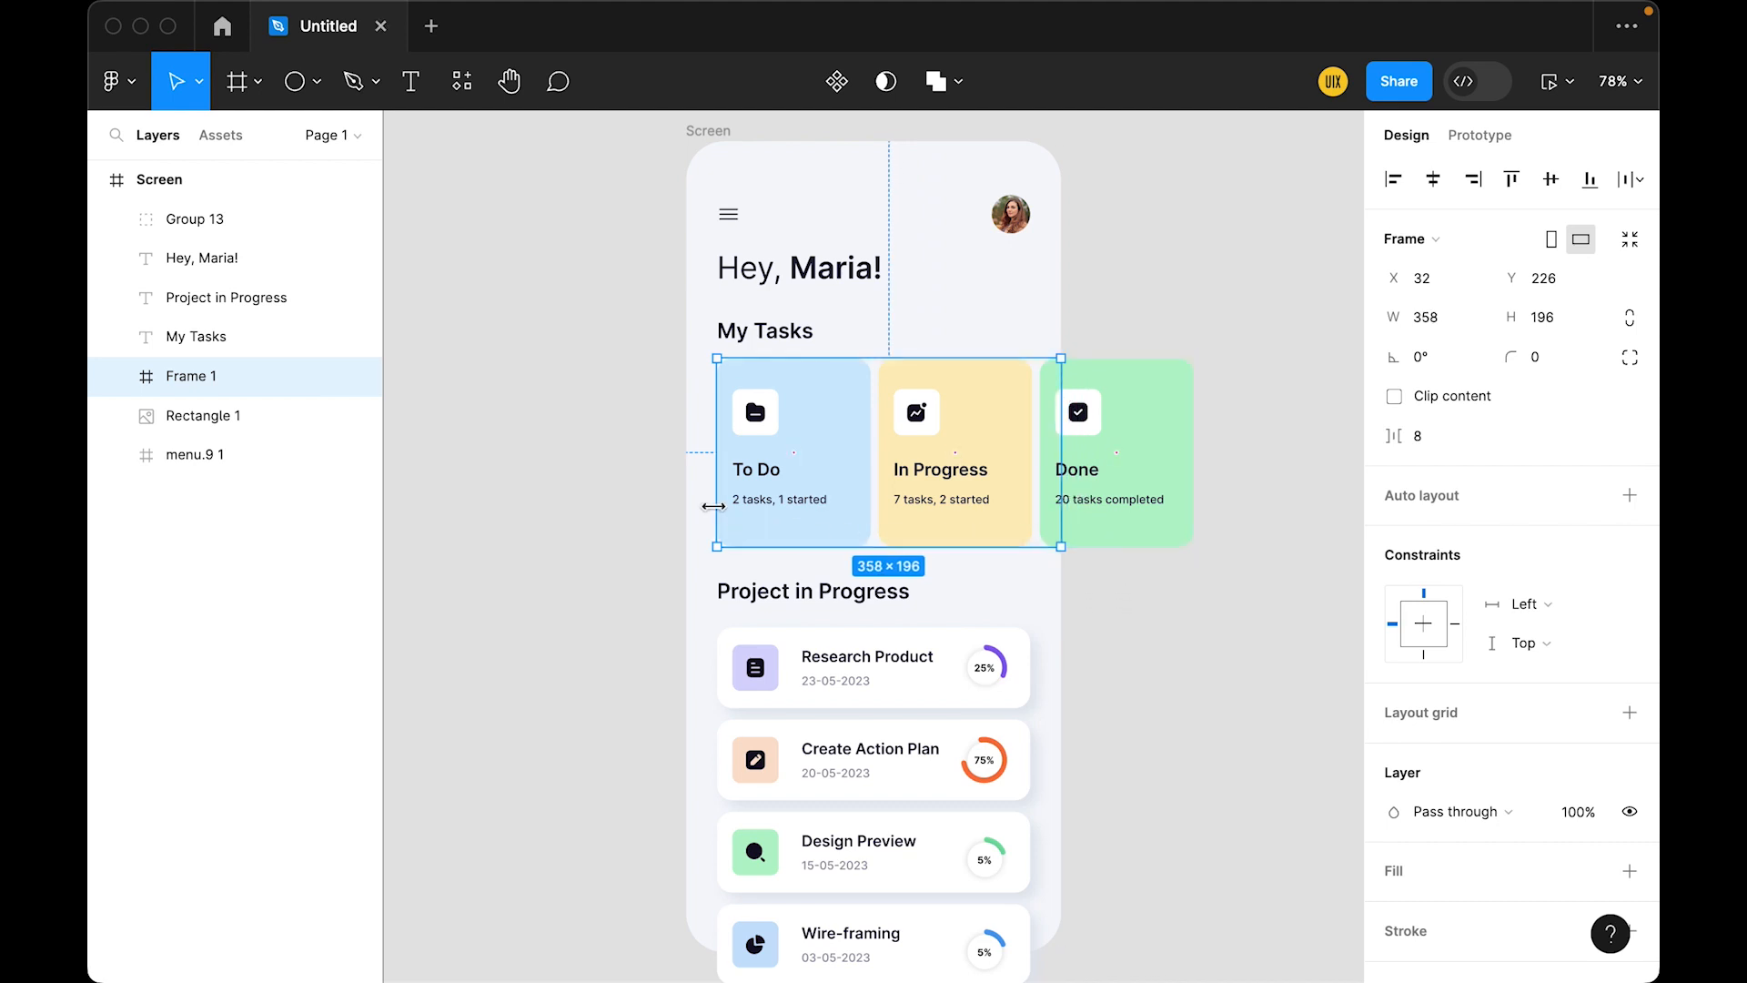
mouse_move(774, 542)
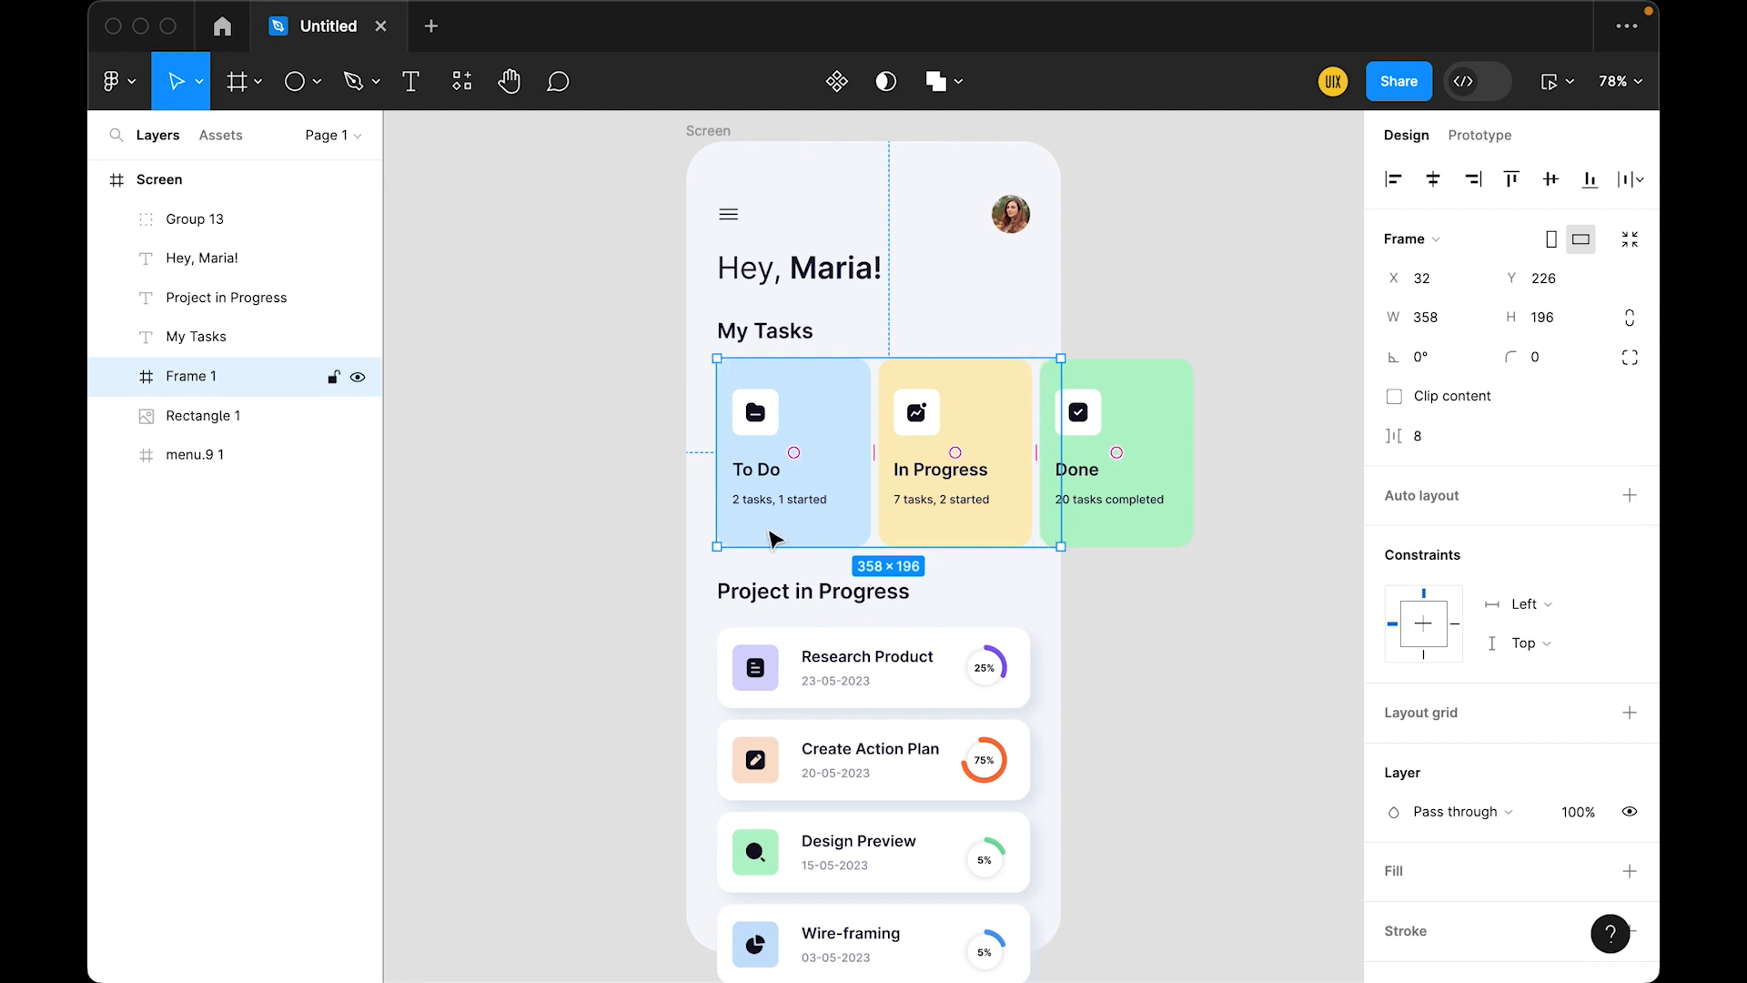
mouse_move(1281, 408)
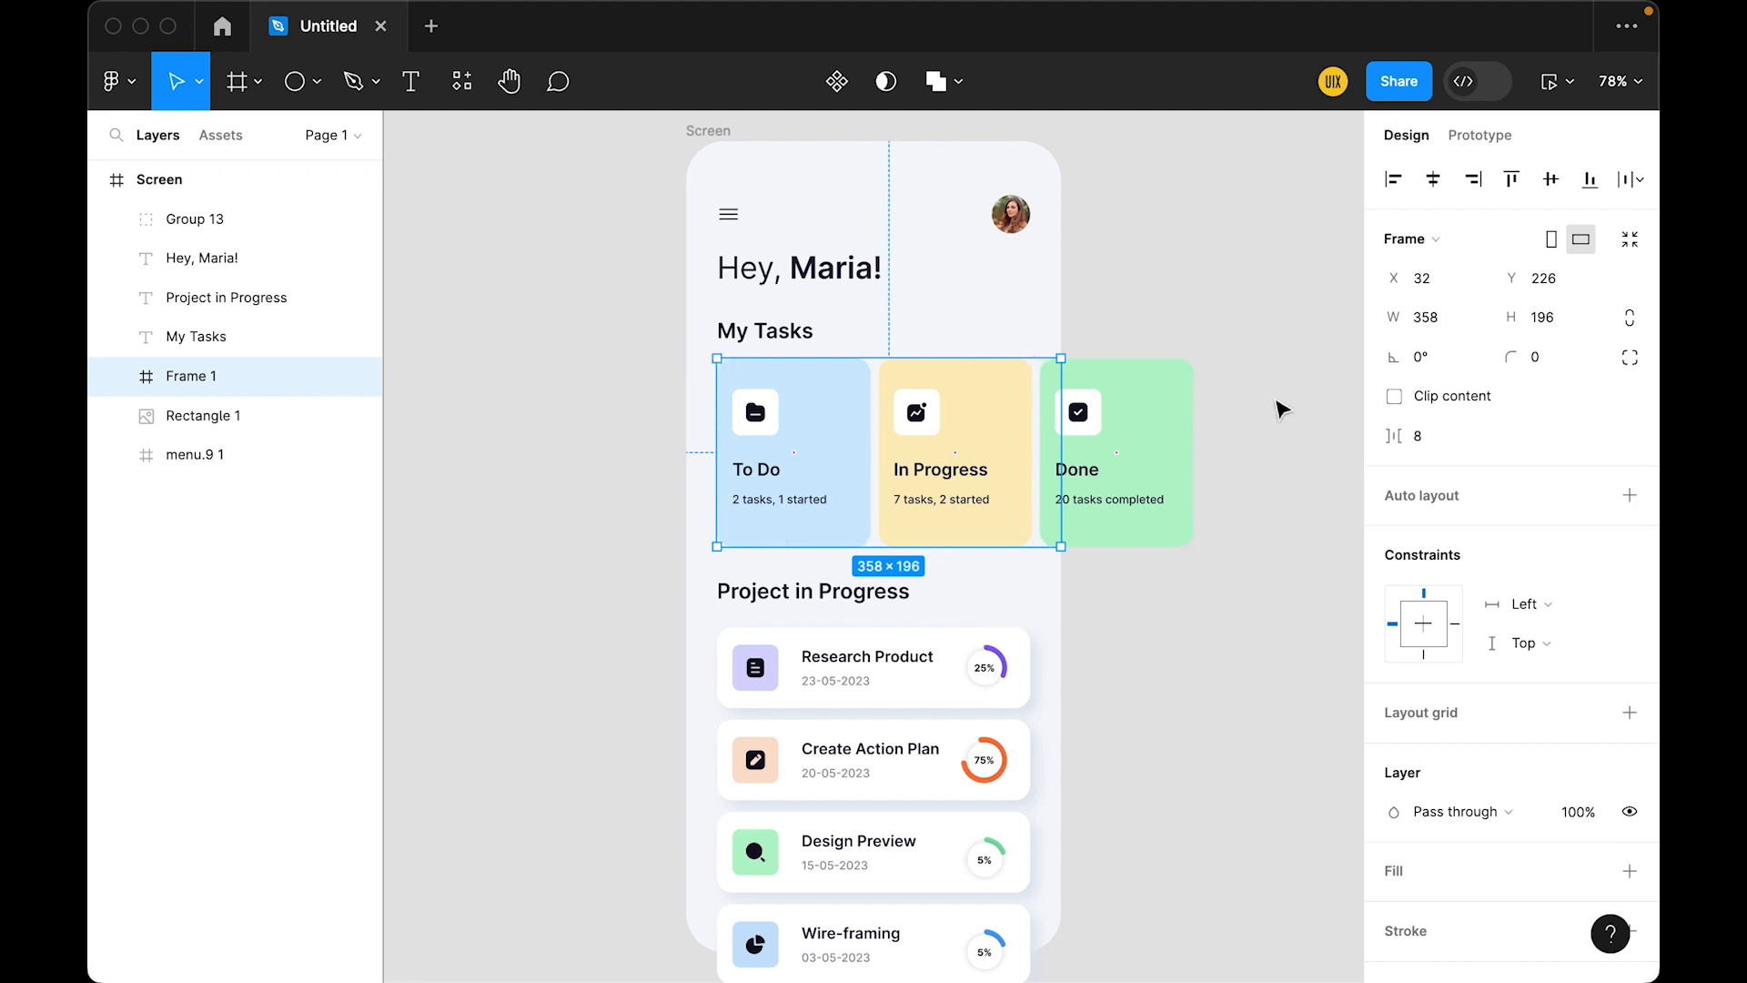
- Set the card frame's Overflow to Horizontal and start the prototype preview
click(1481, 134)
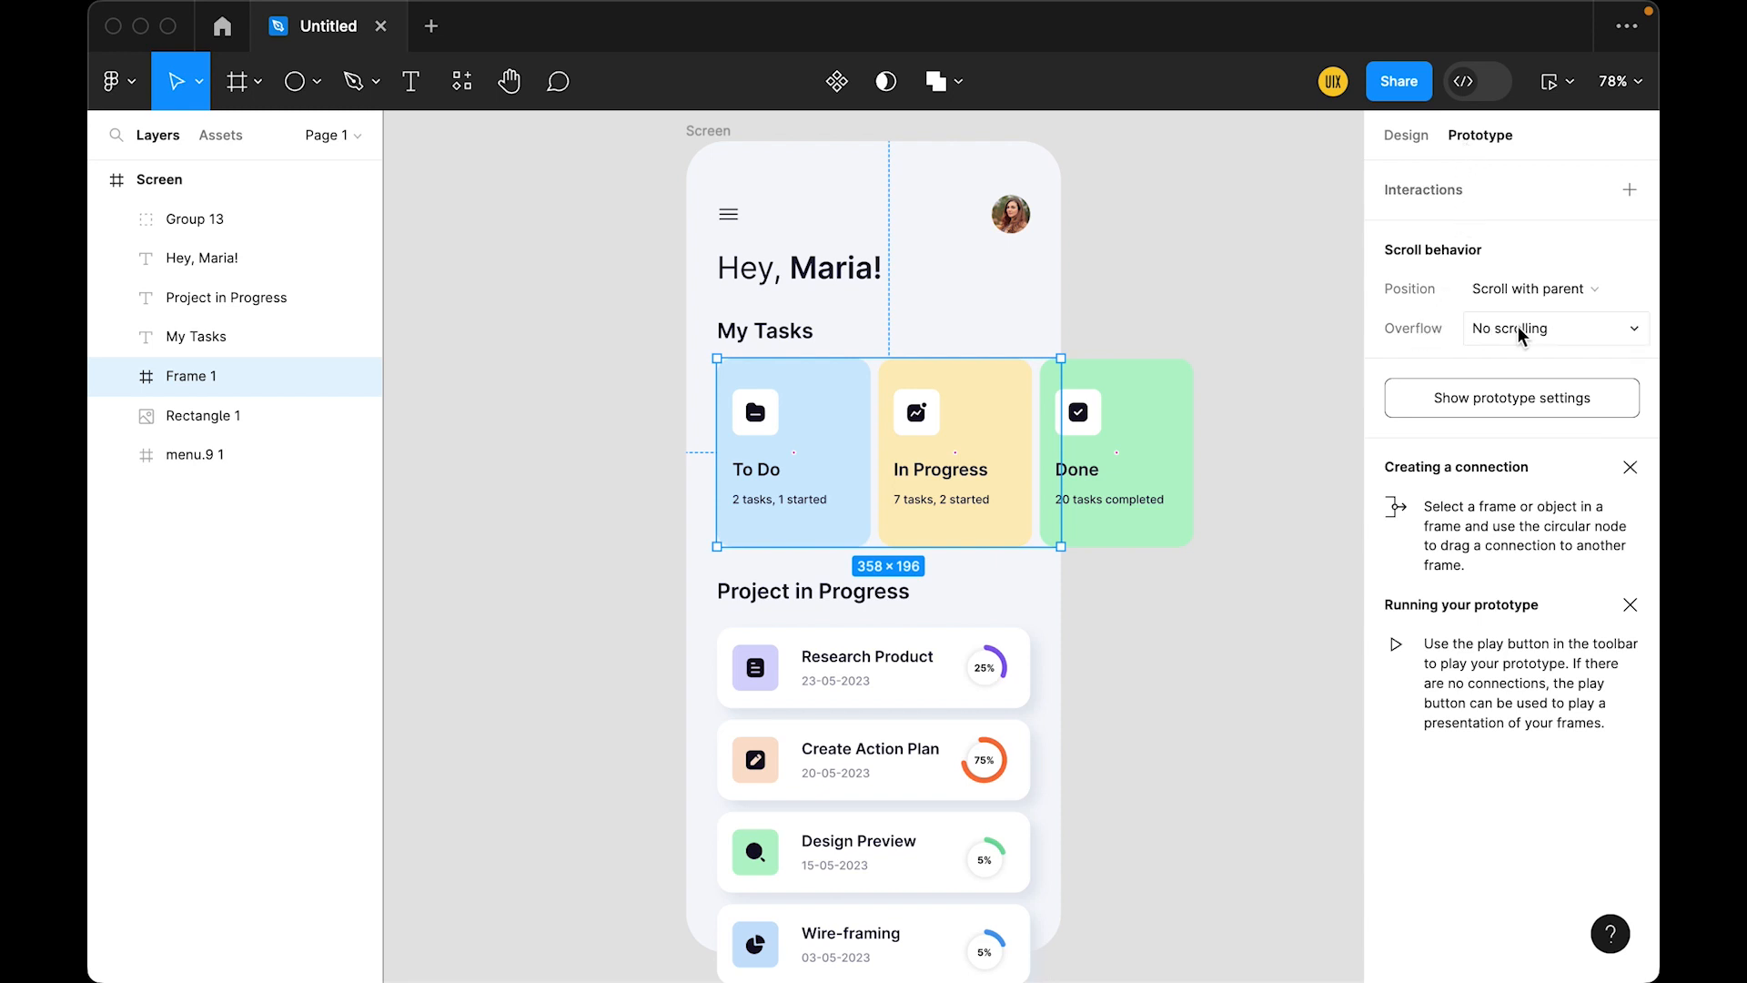
click(1552, 328)
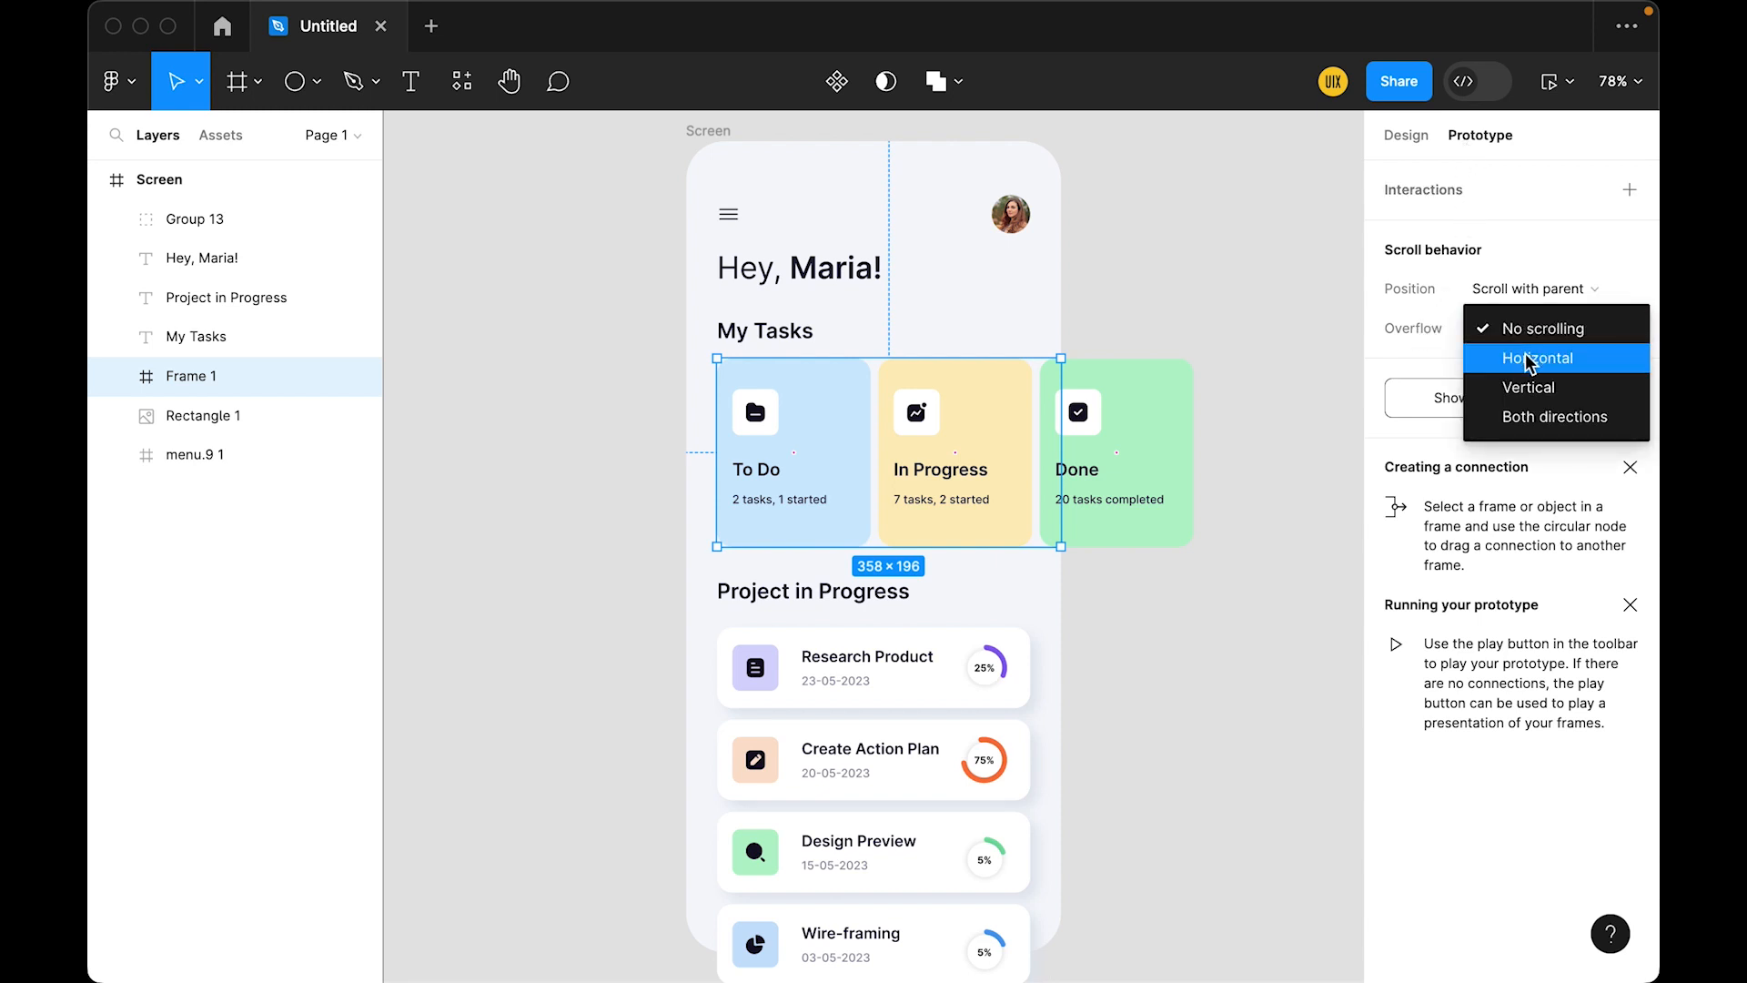
click(1540, 358)
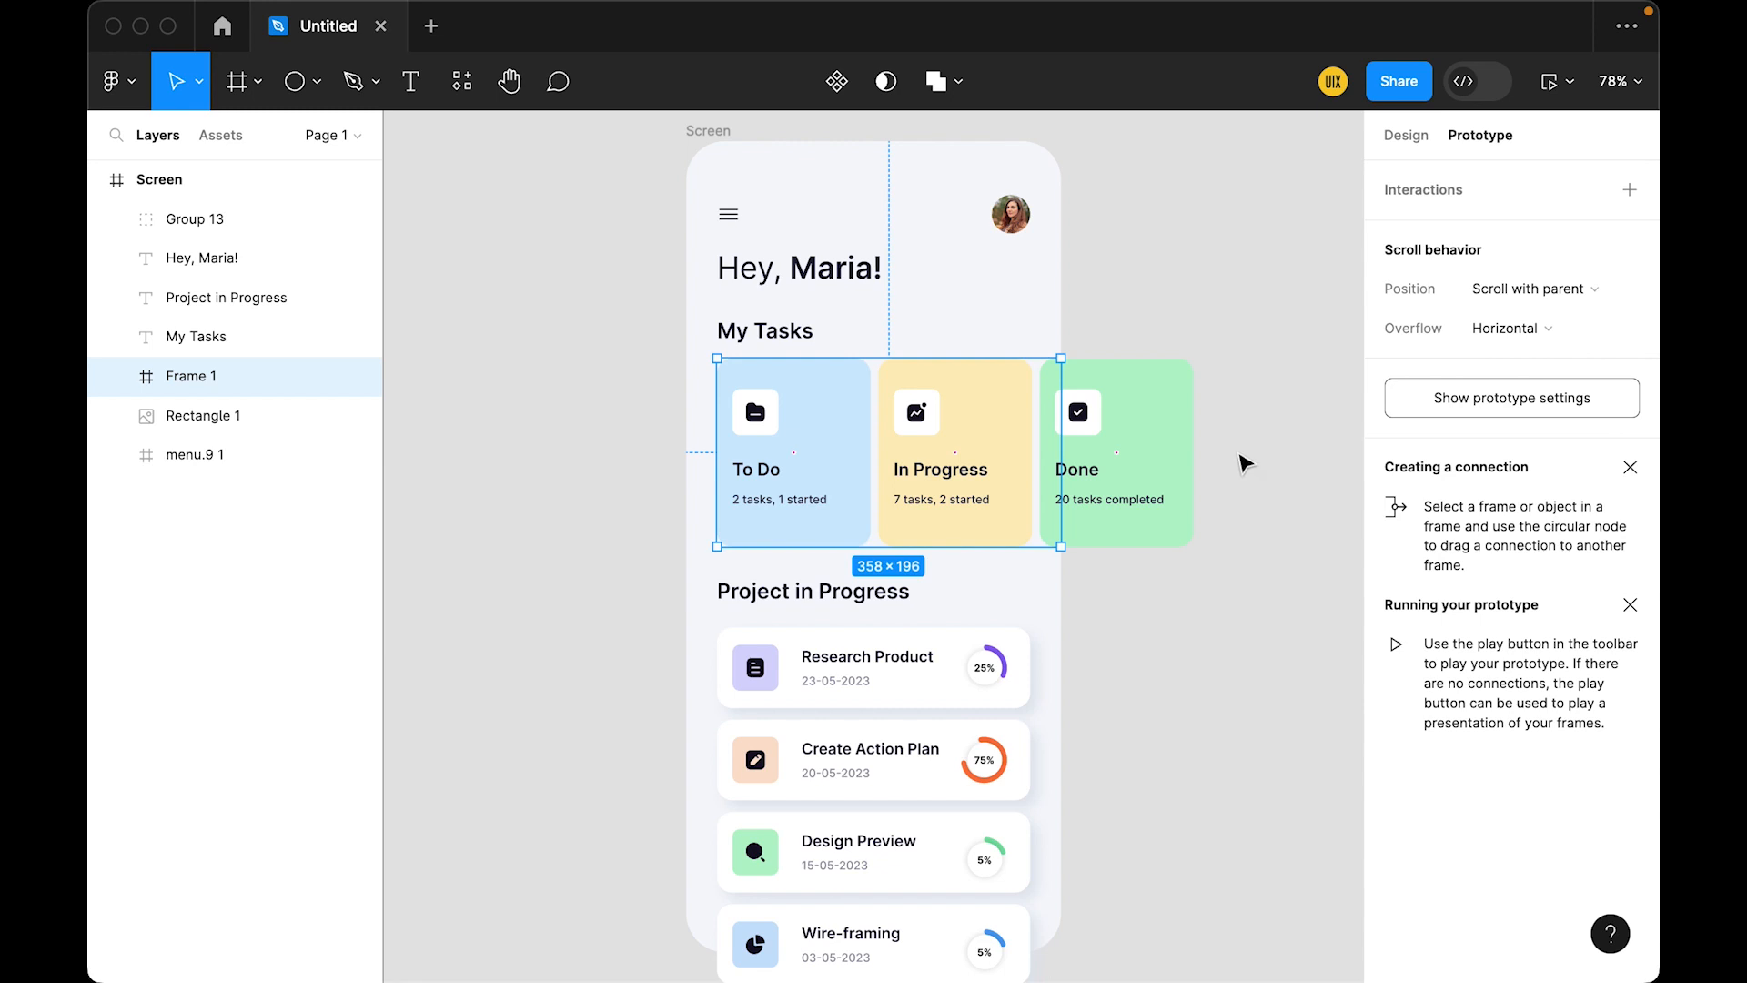
click(1549, 80)
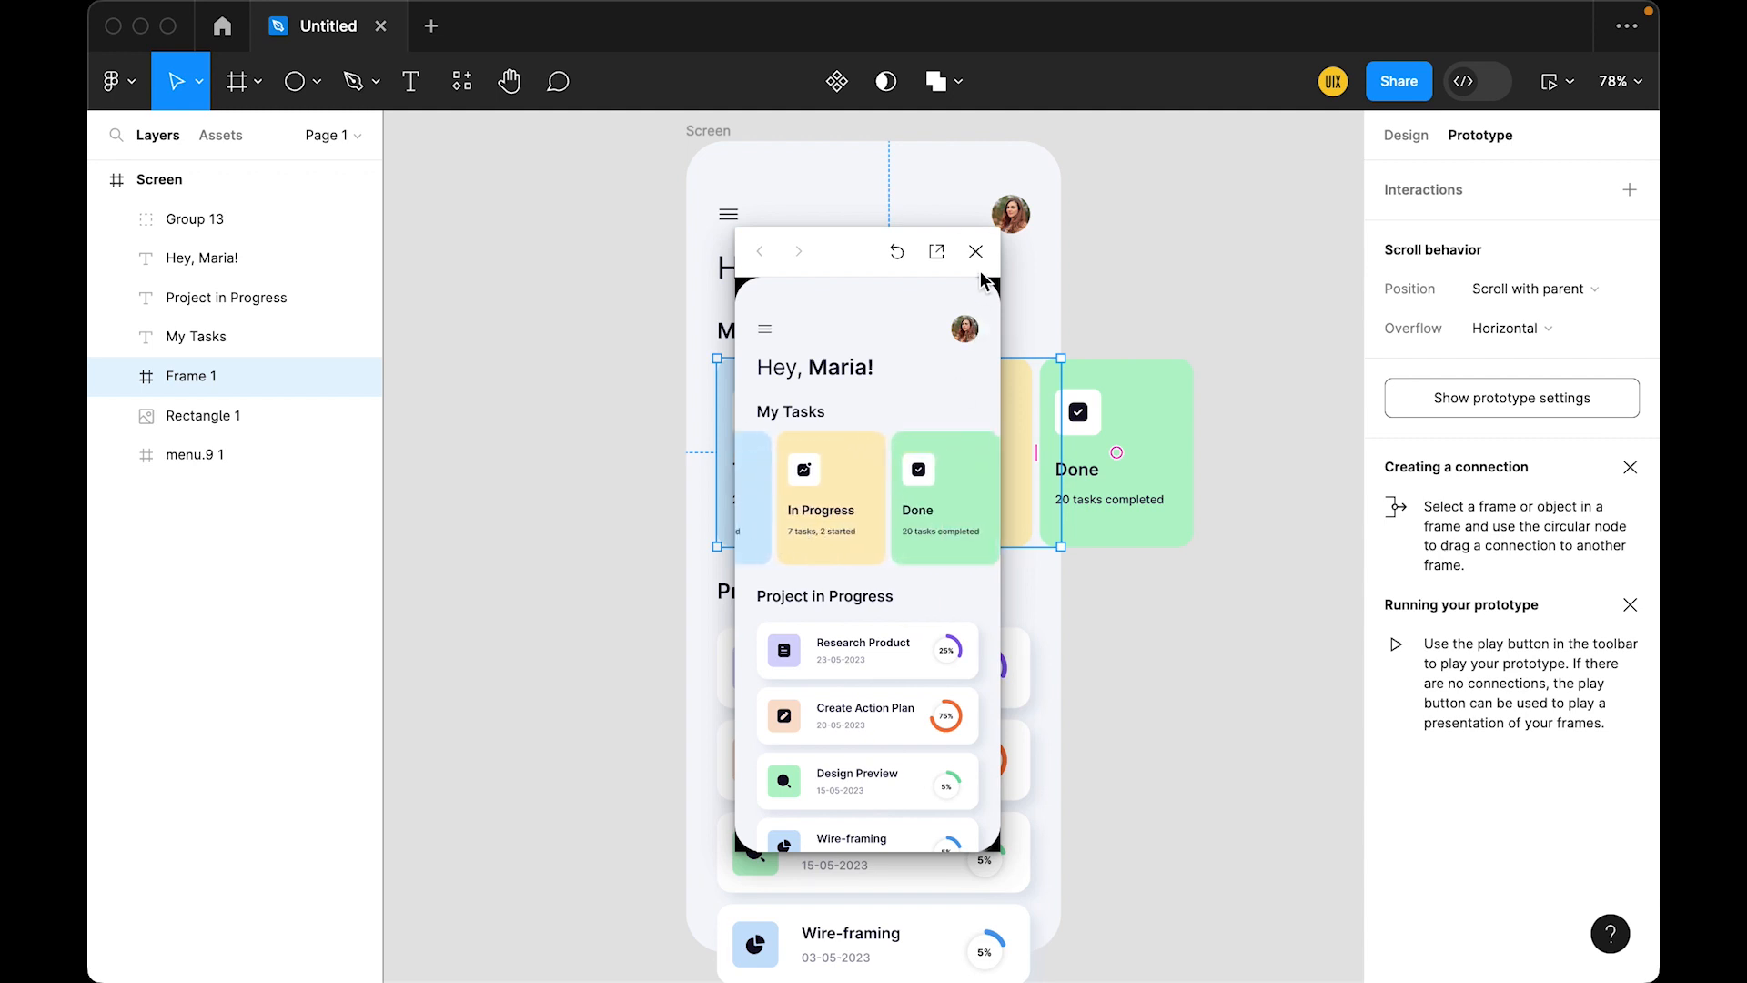
- Close the prototype preview window
click(976, 251)
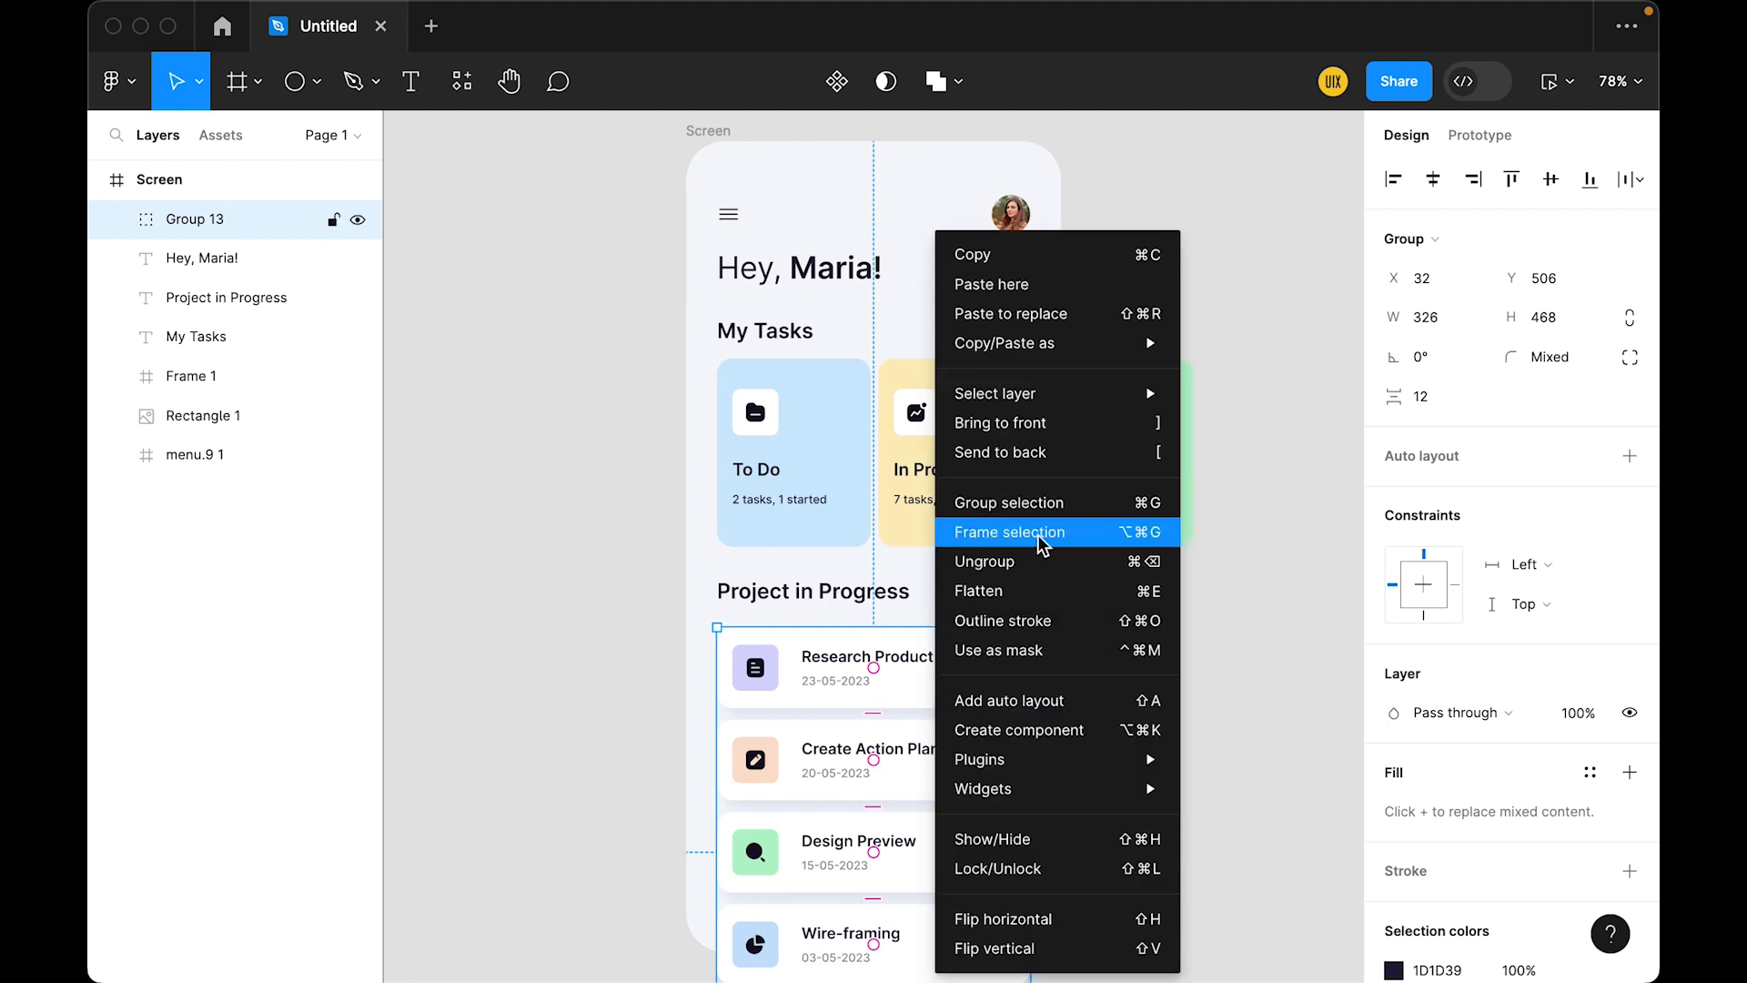
- Wrap the project list in Frame 2 and shorten it to 338 px tall
click(1009, 531)
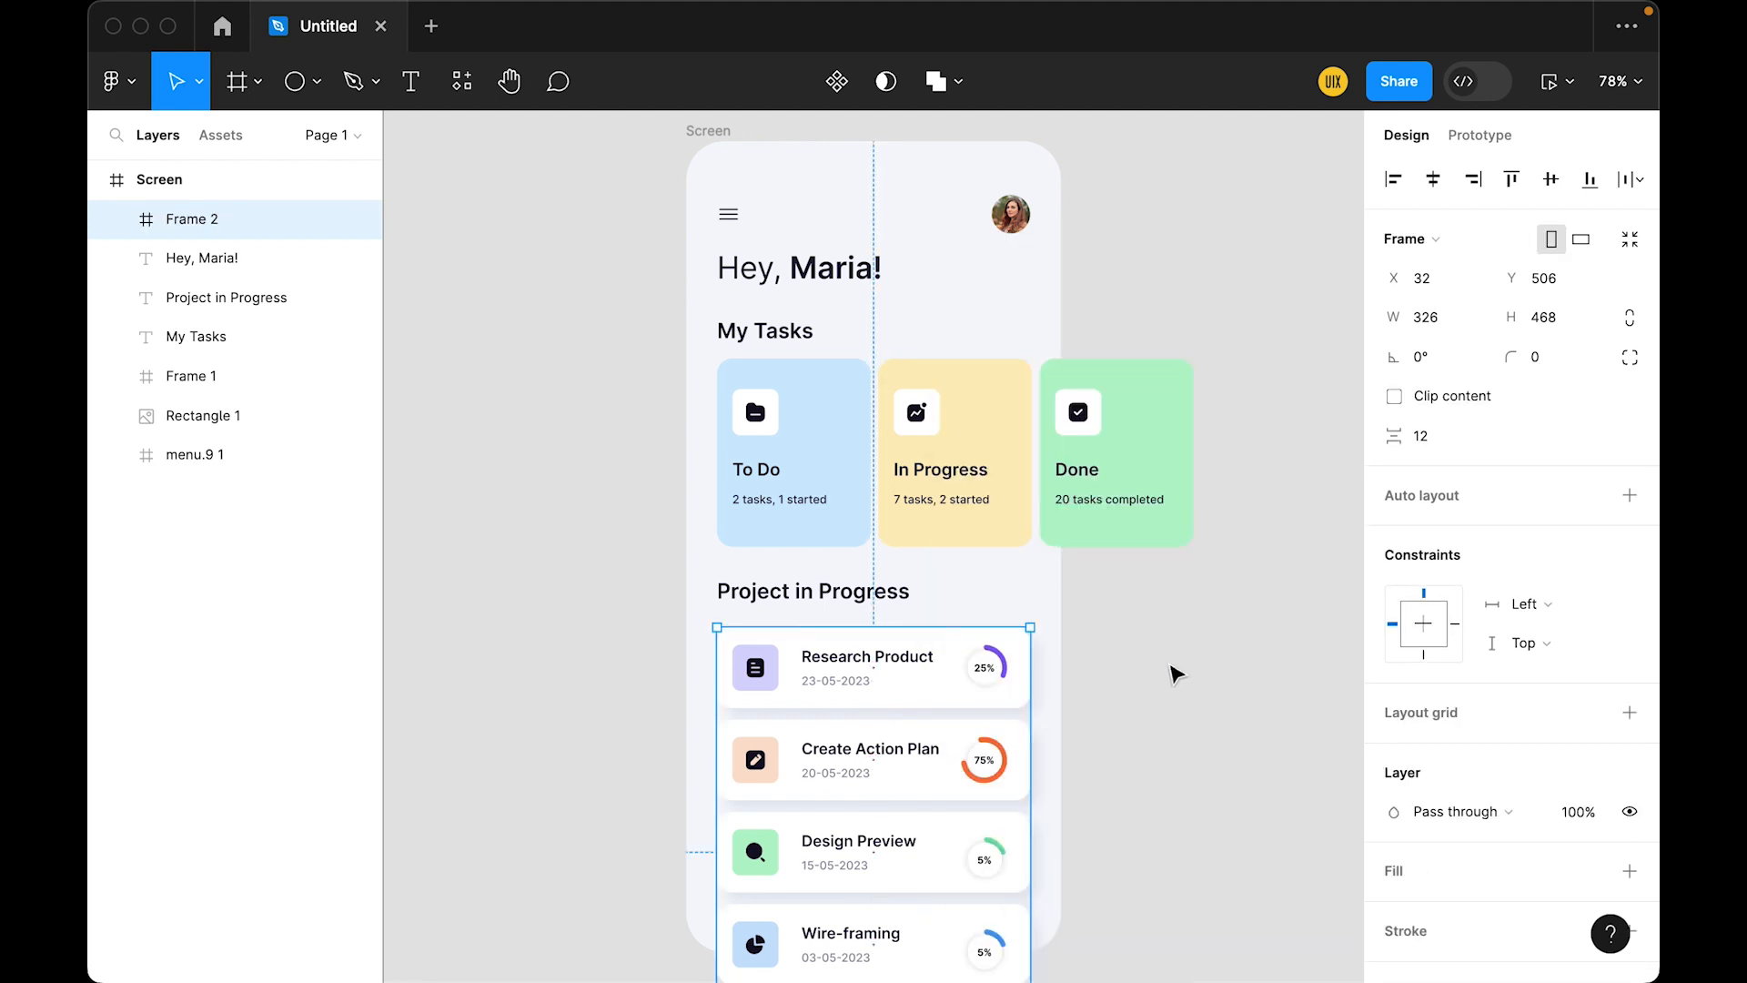
scroll(down, 3)
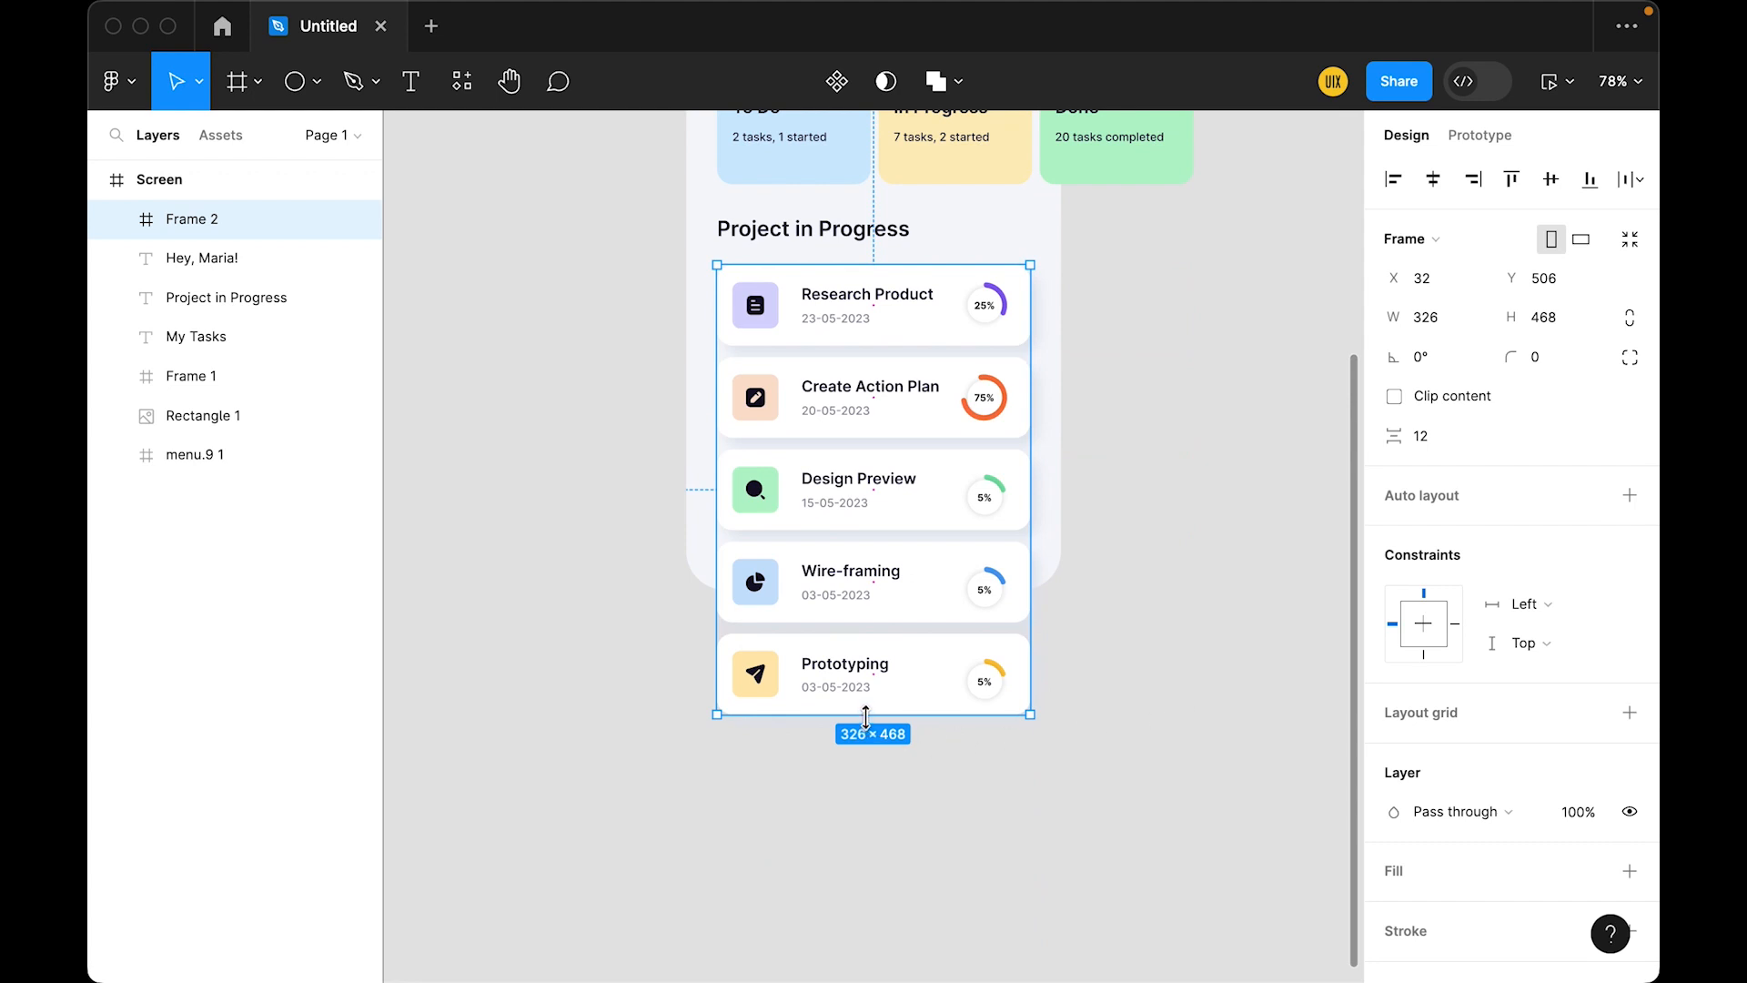
drag(873, 714, 872, 609)
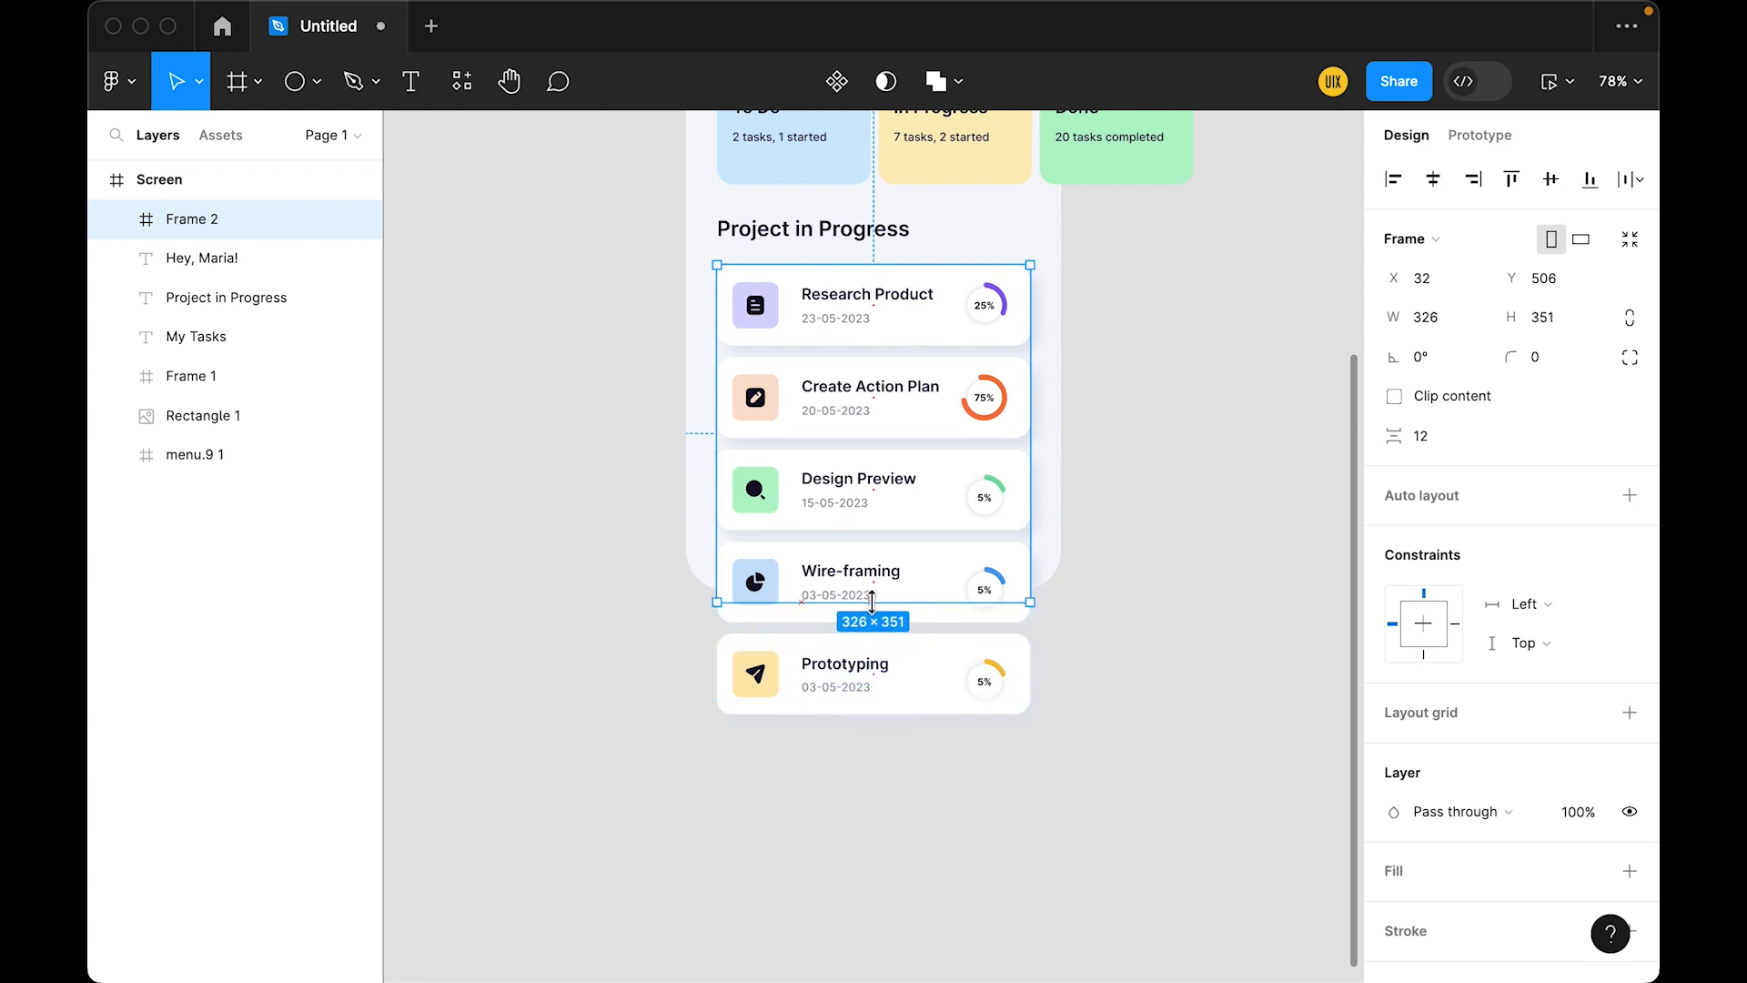
drag(873, 601, 873, 587)
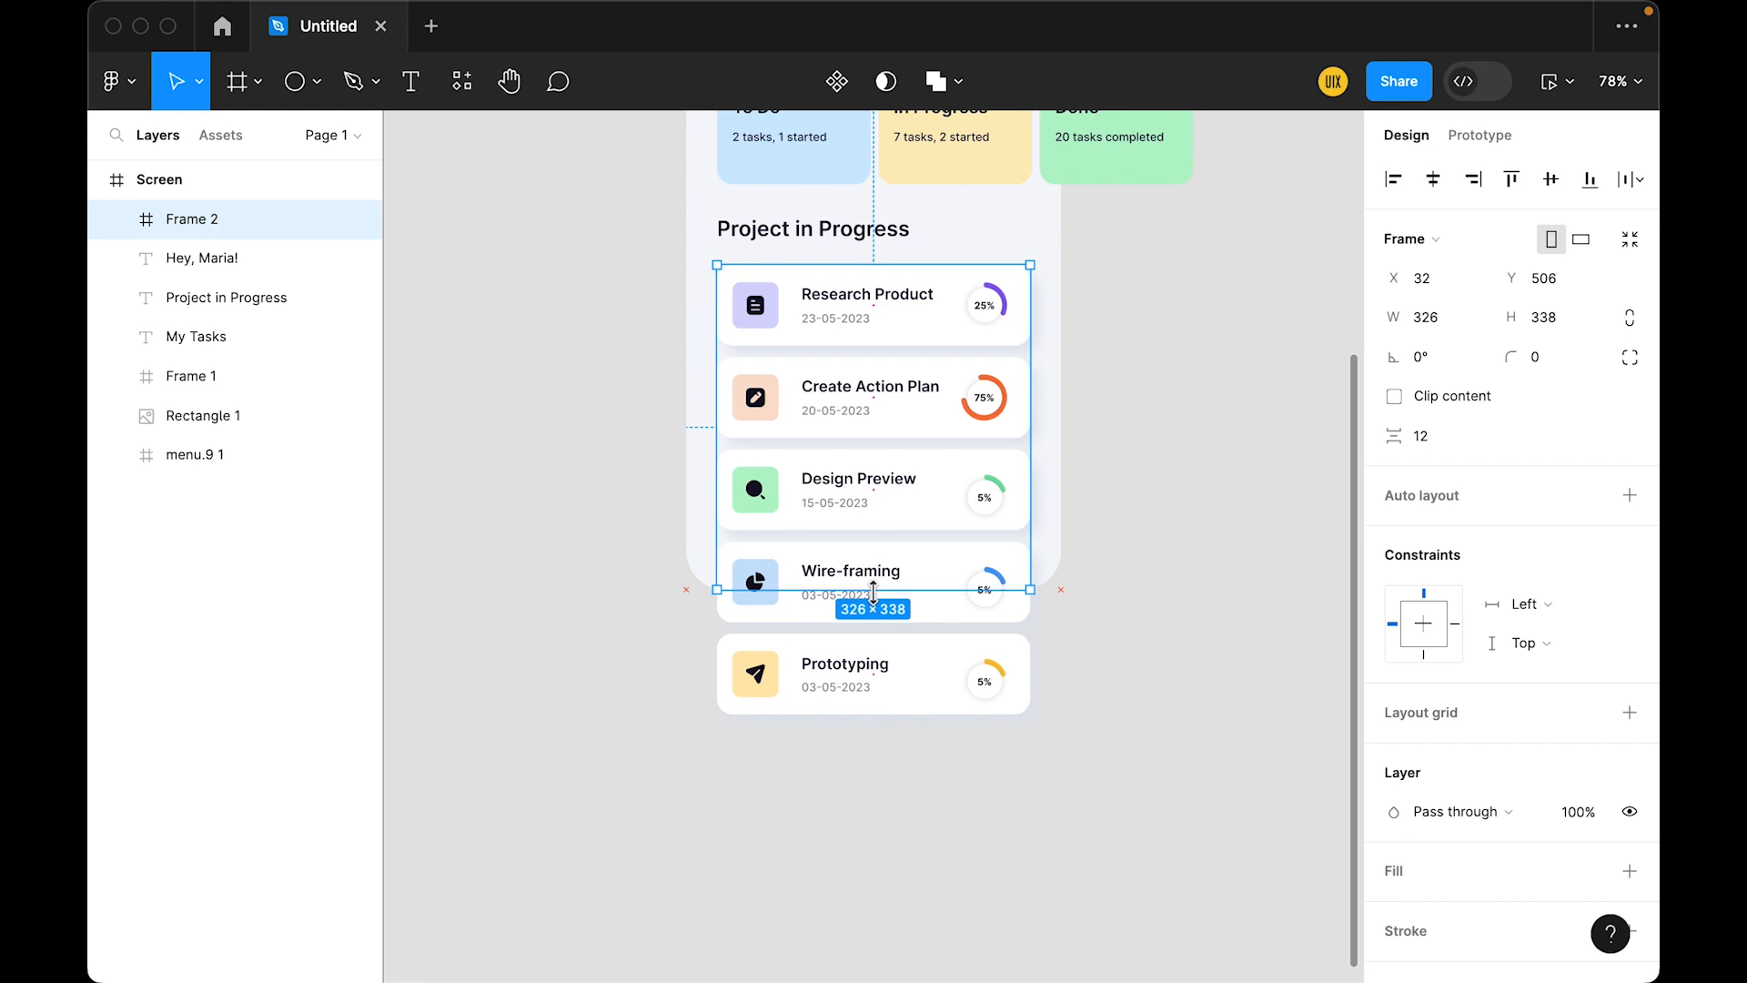
drag(873, 589, 891, 719)
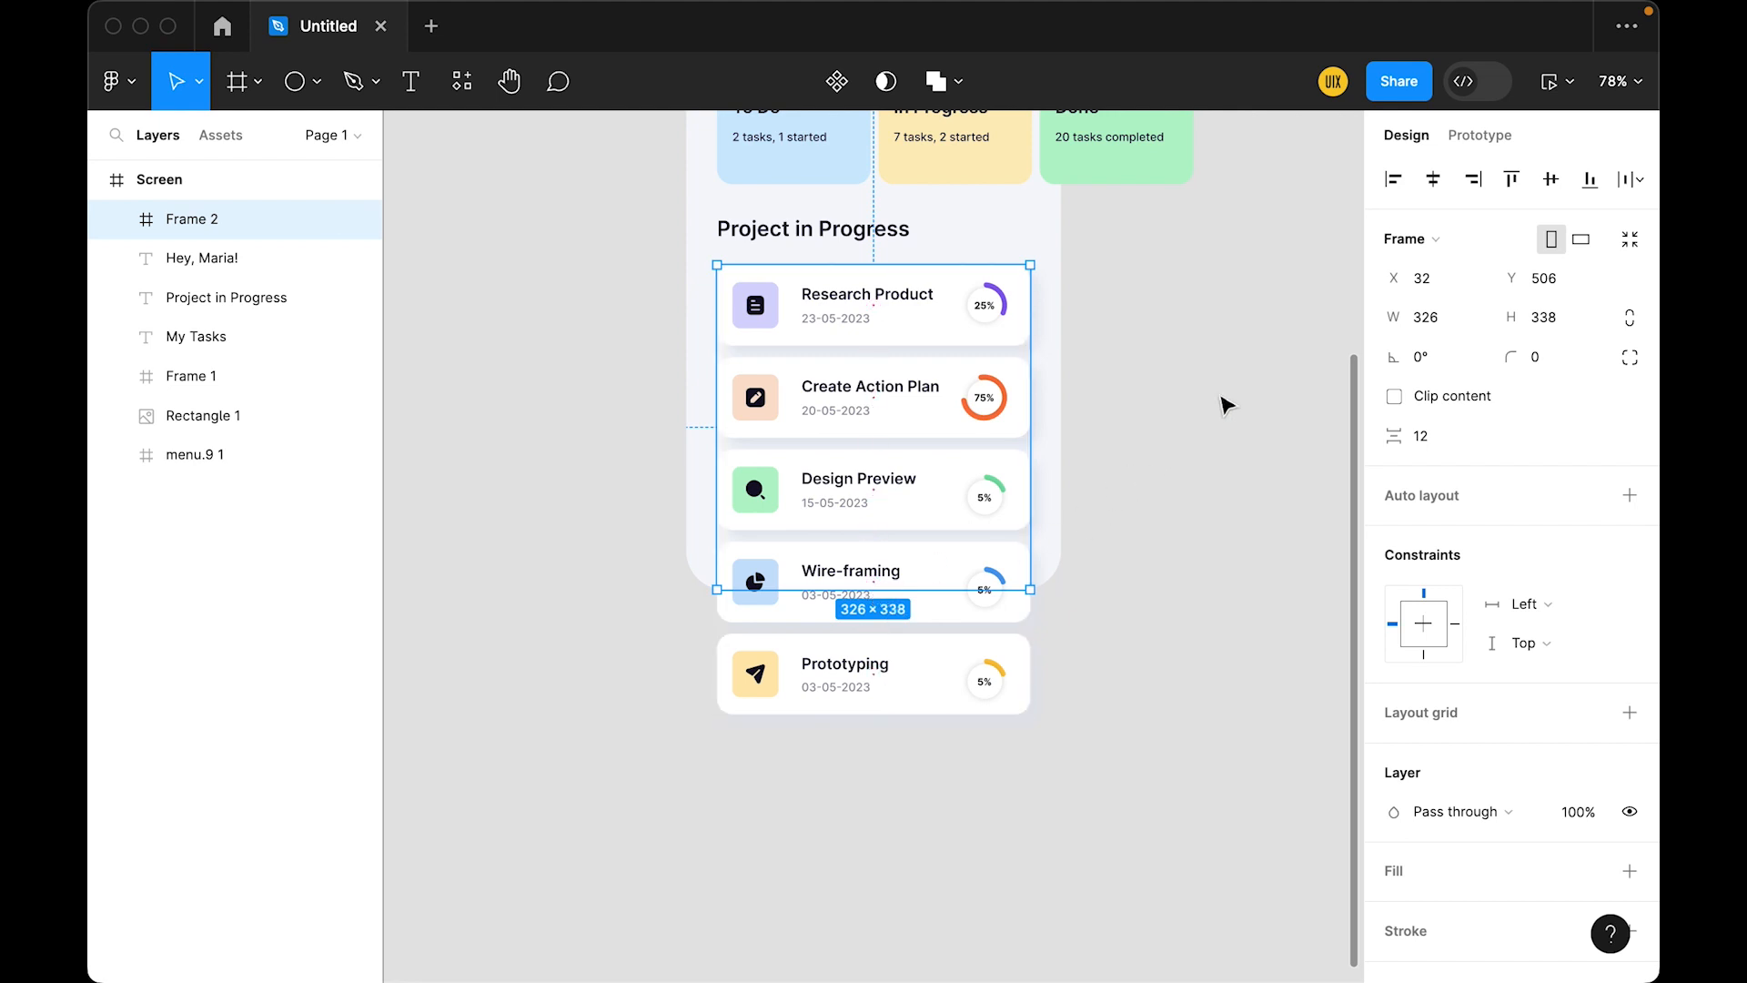
click(1480, 135)
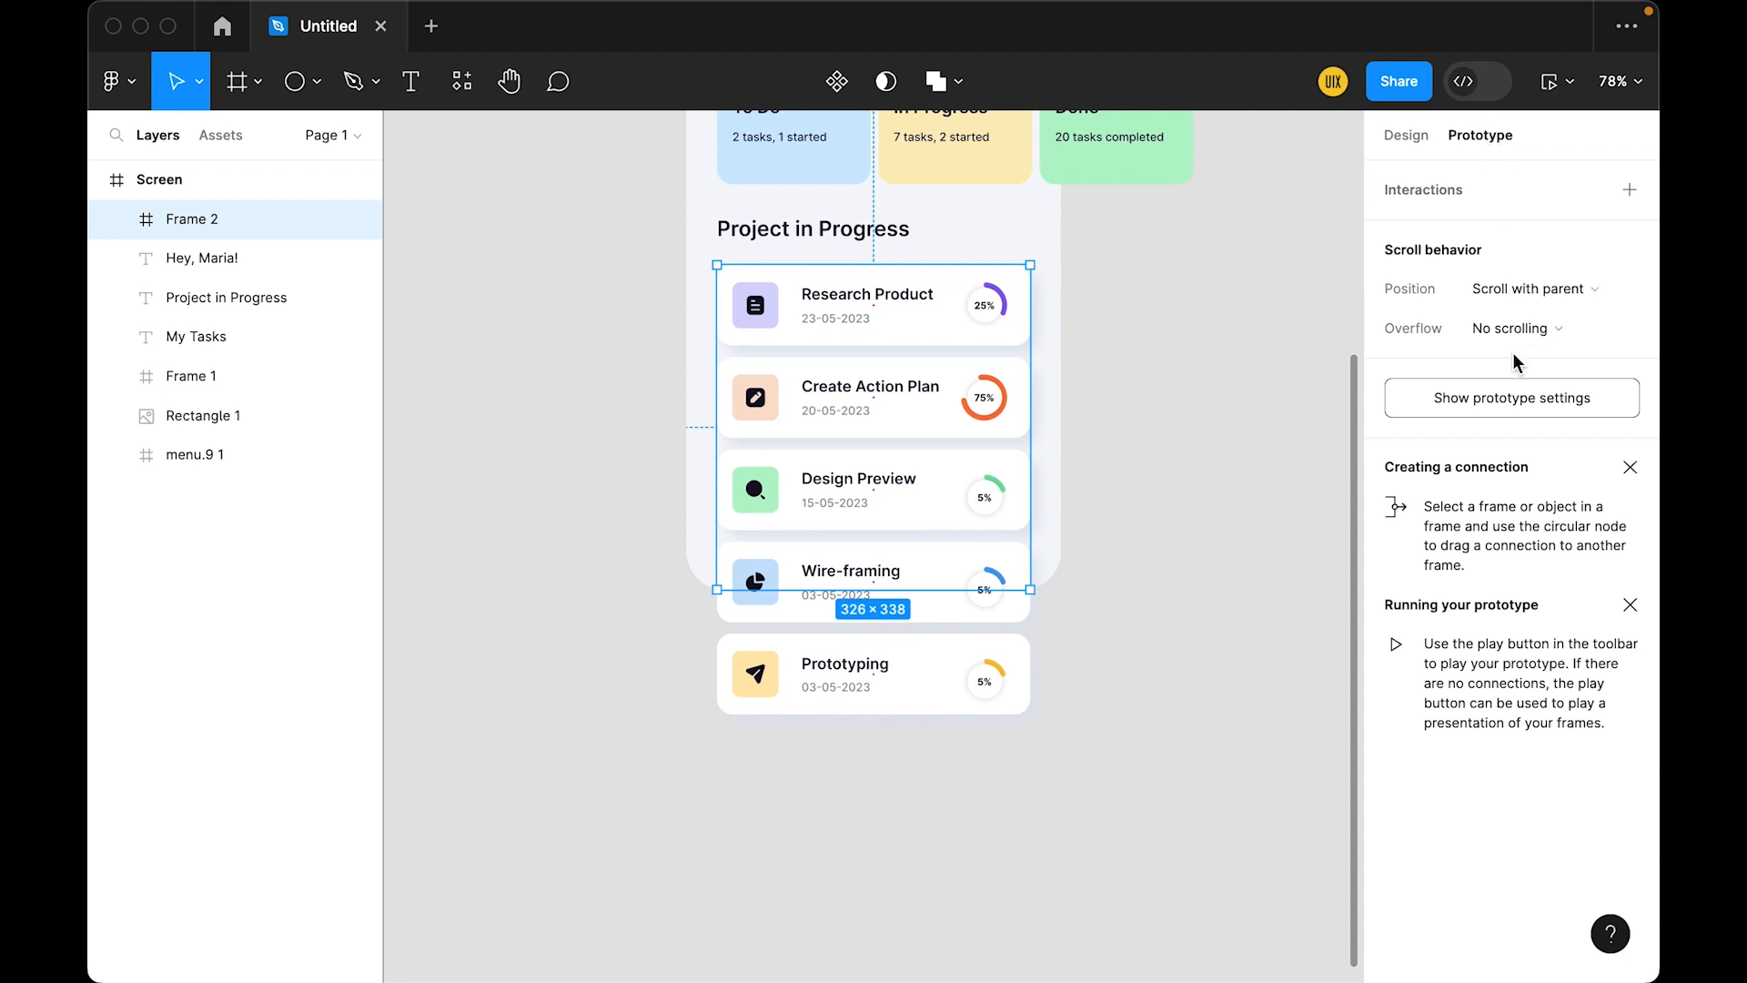
- Set Frame 2's Overflow to Vertical in the scroll behavior settings
click(1516, 328)
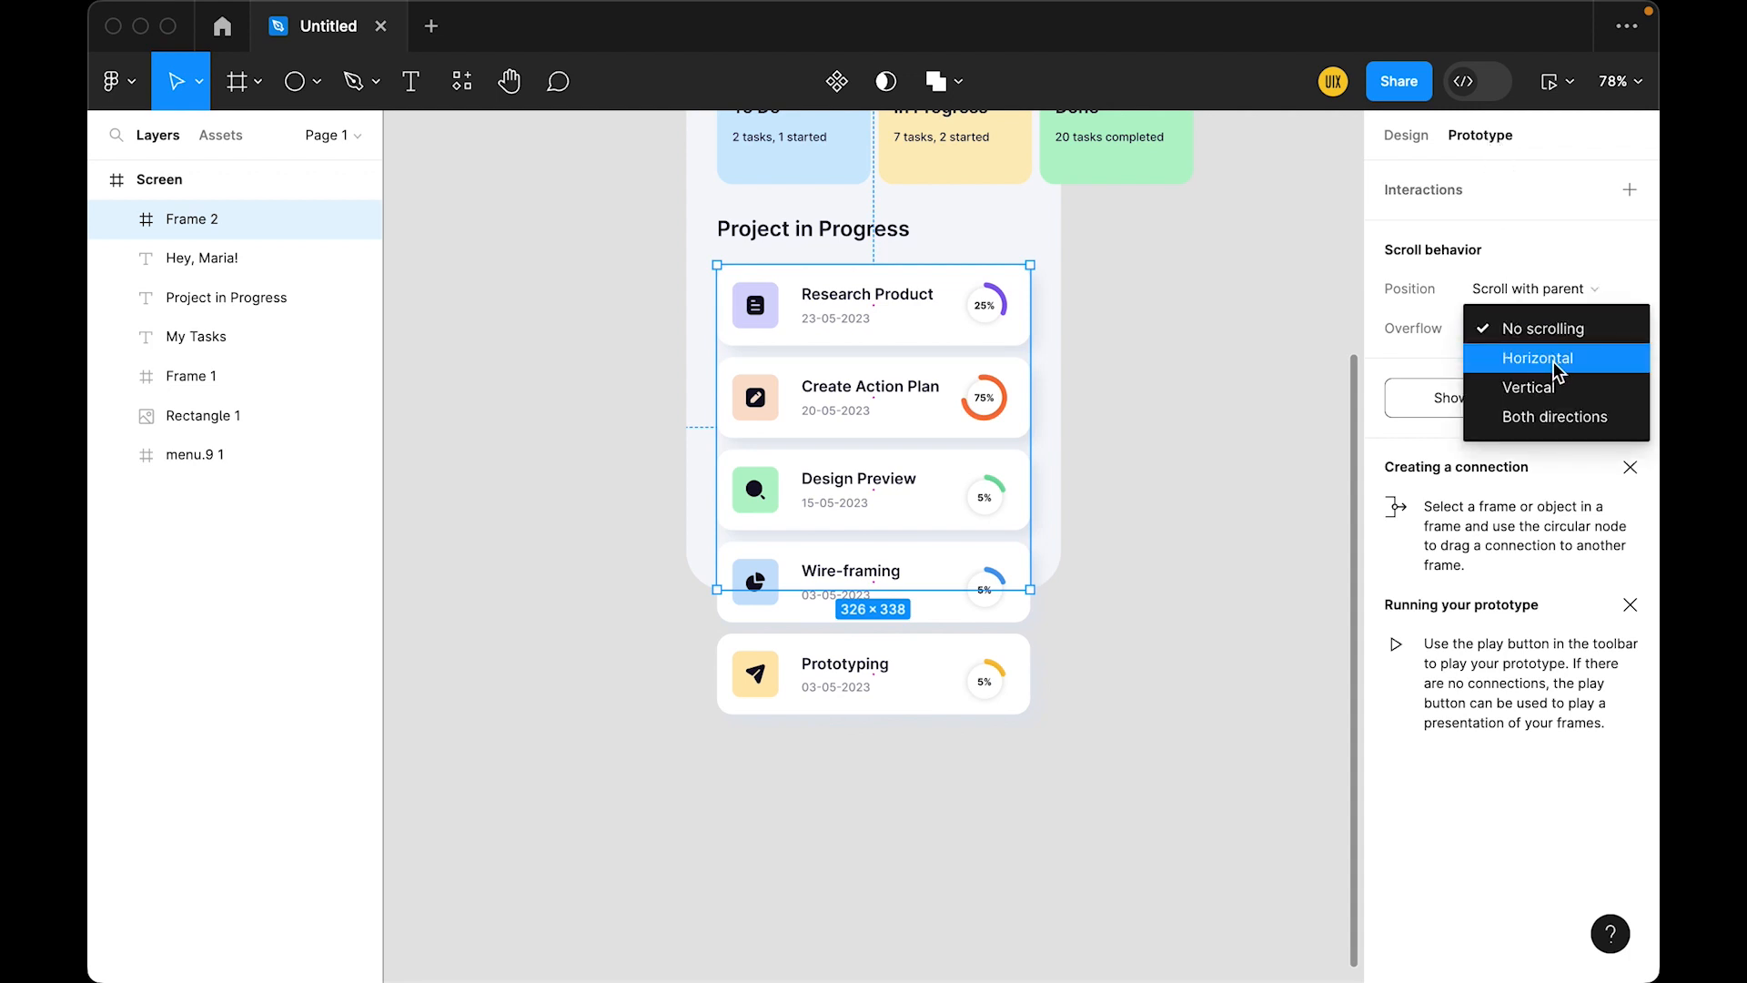
click(1528, 387)
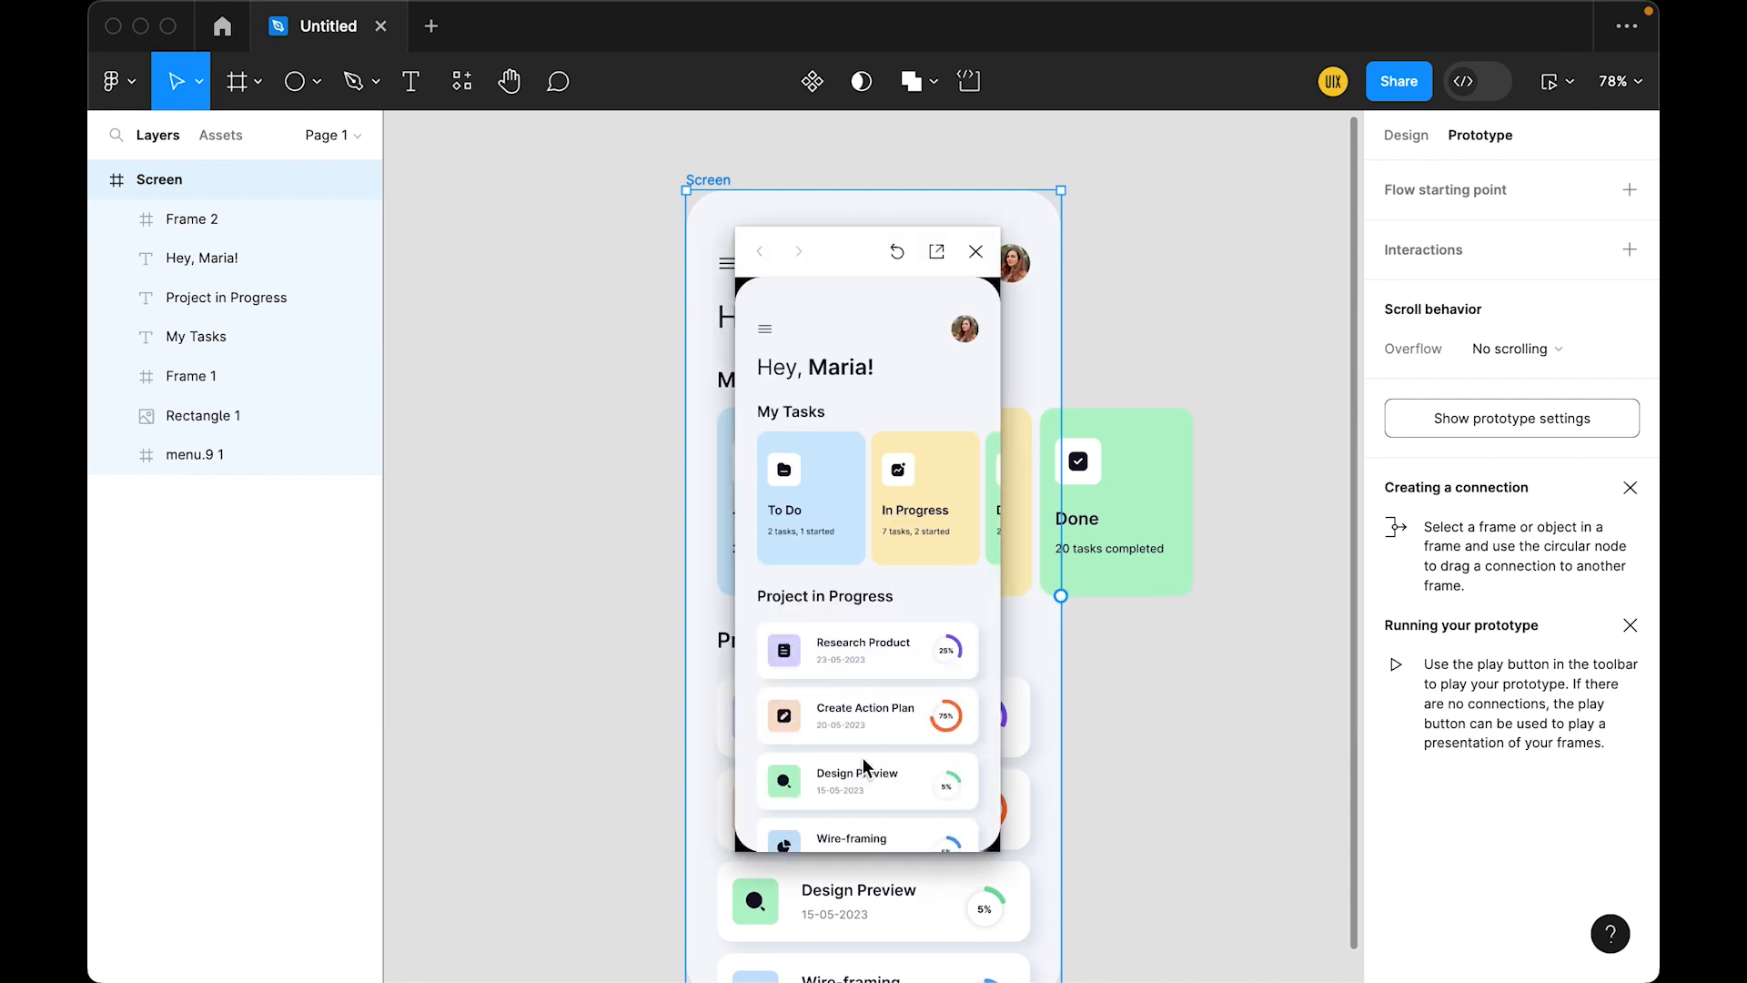
scroll(down, 3)
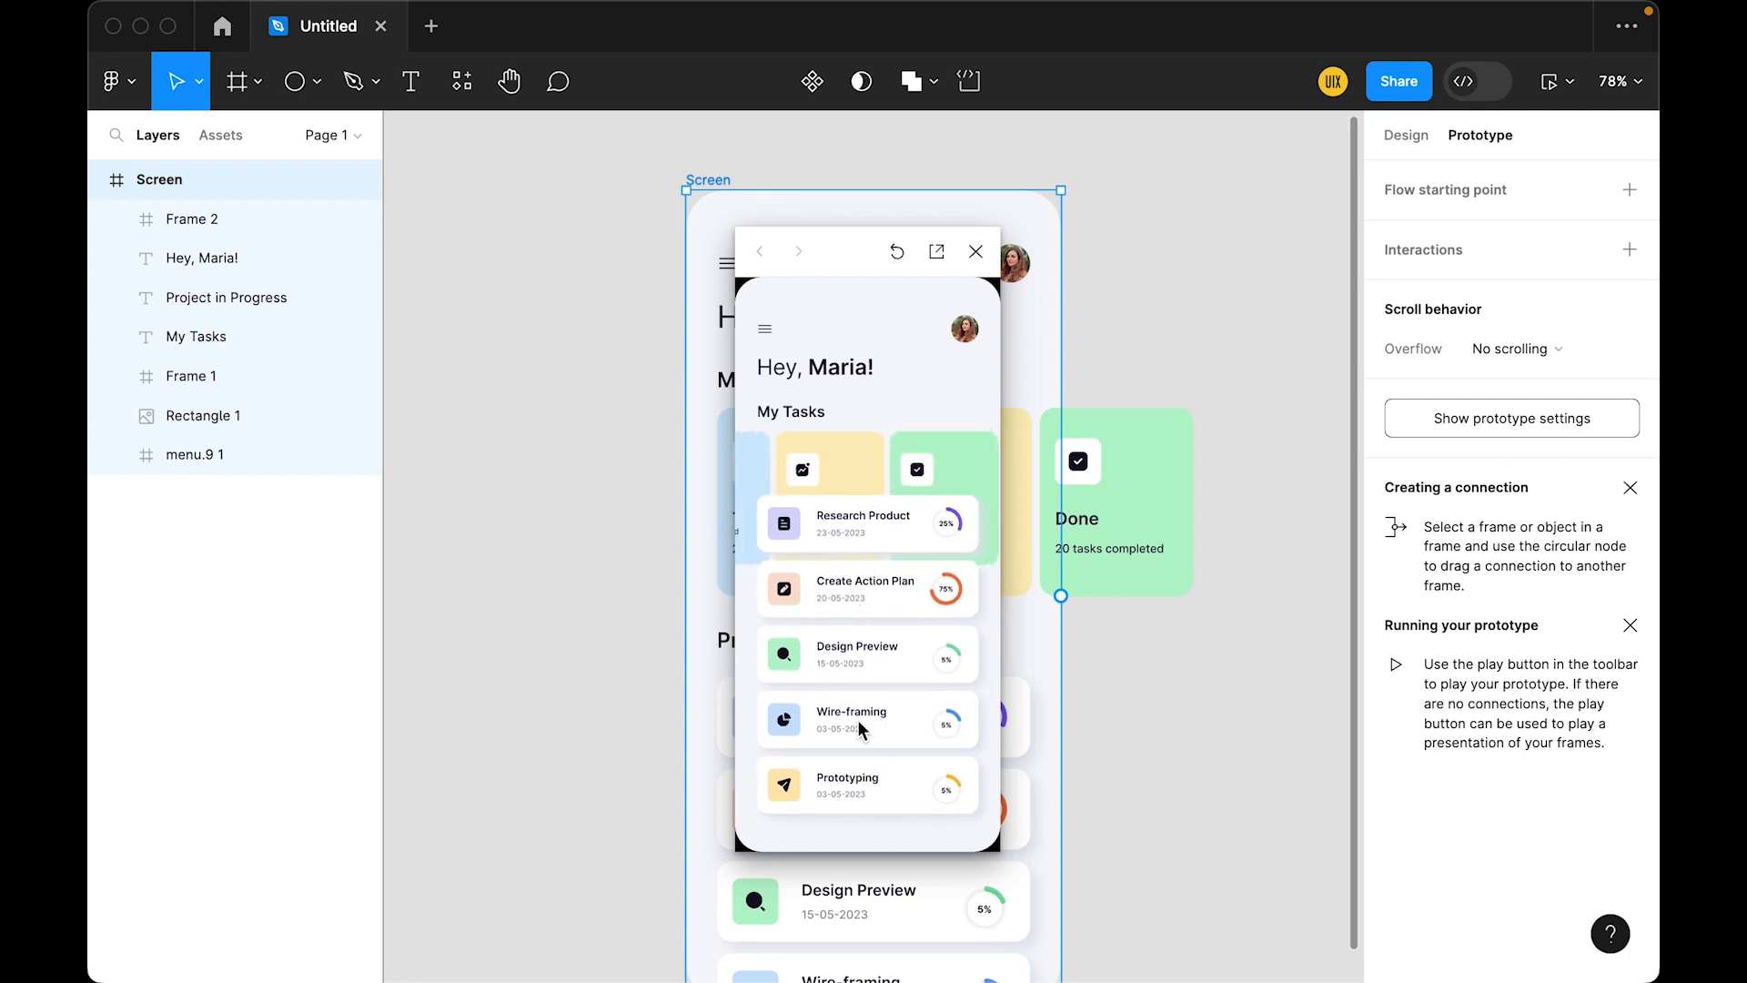
click(974, 252)
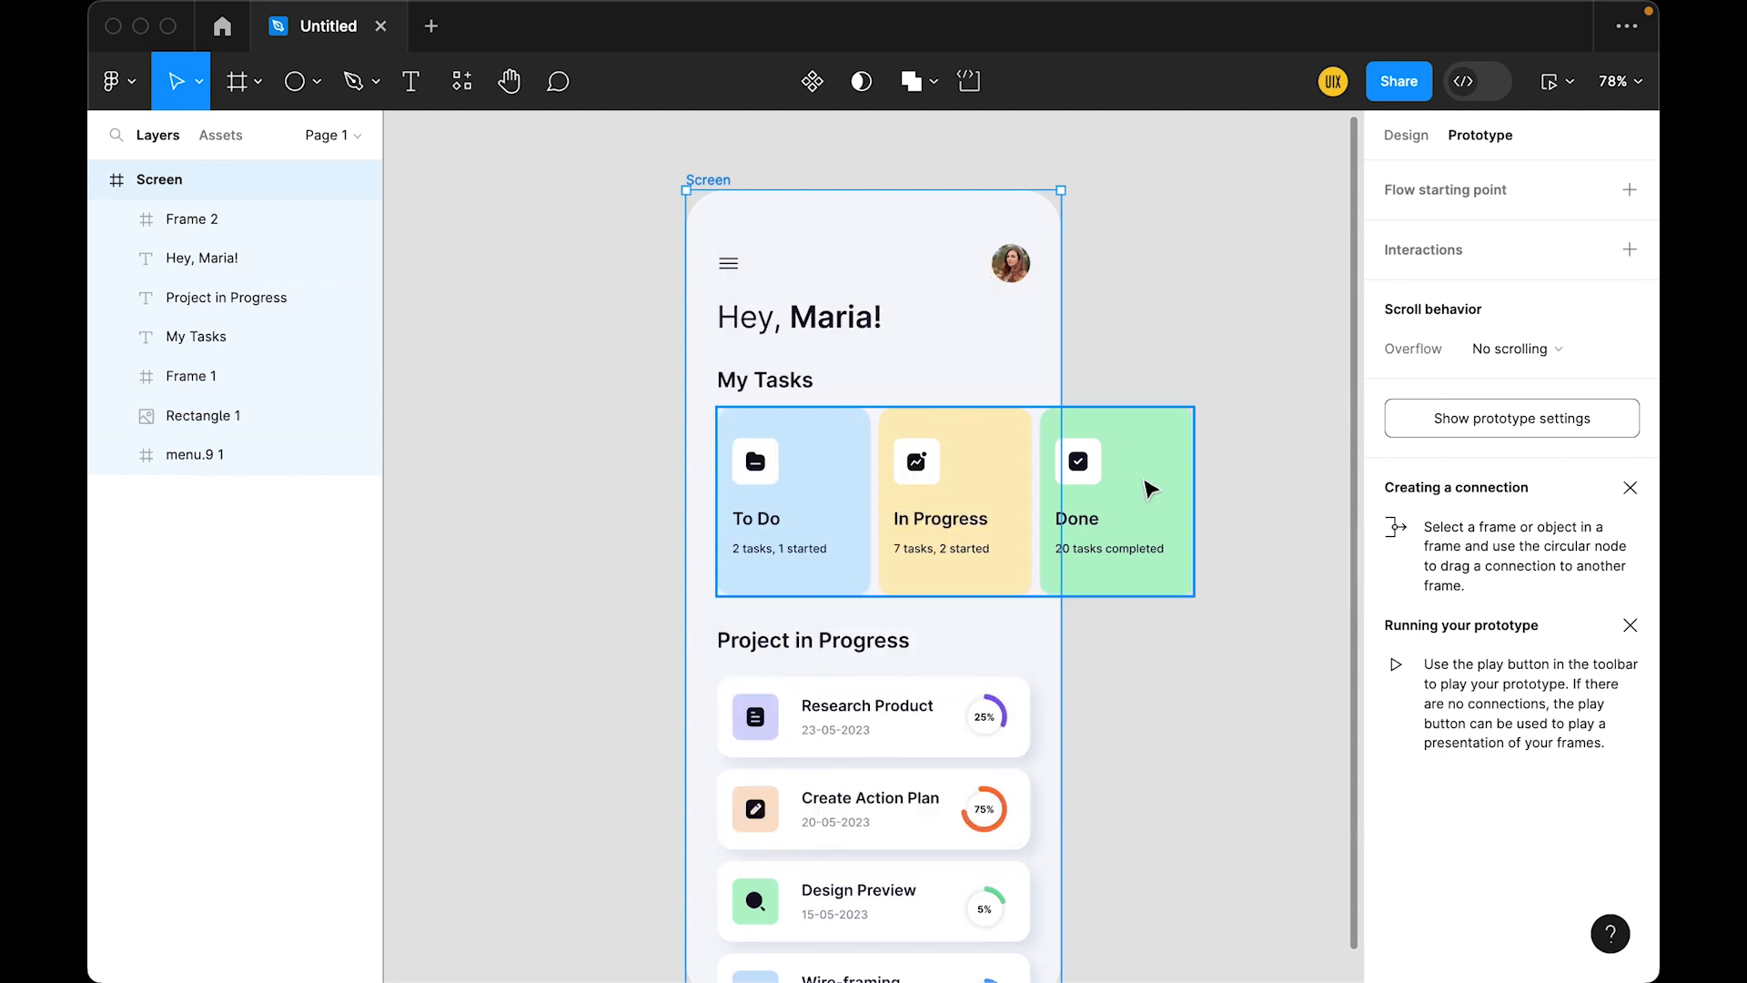
- Turn on Clip content for the project list frame in the Design tab
click(1405, 135)
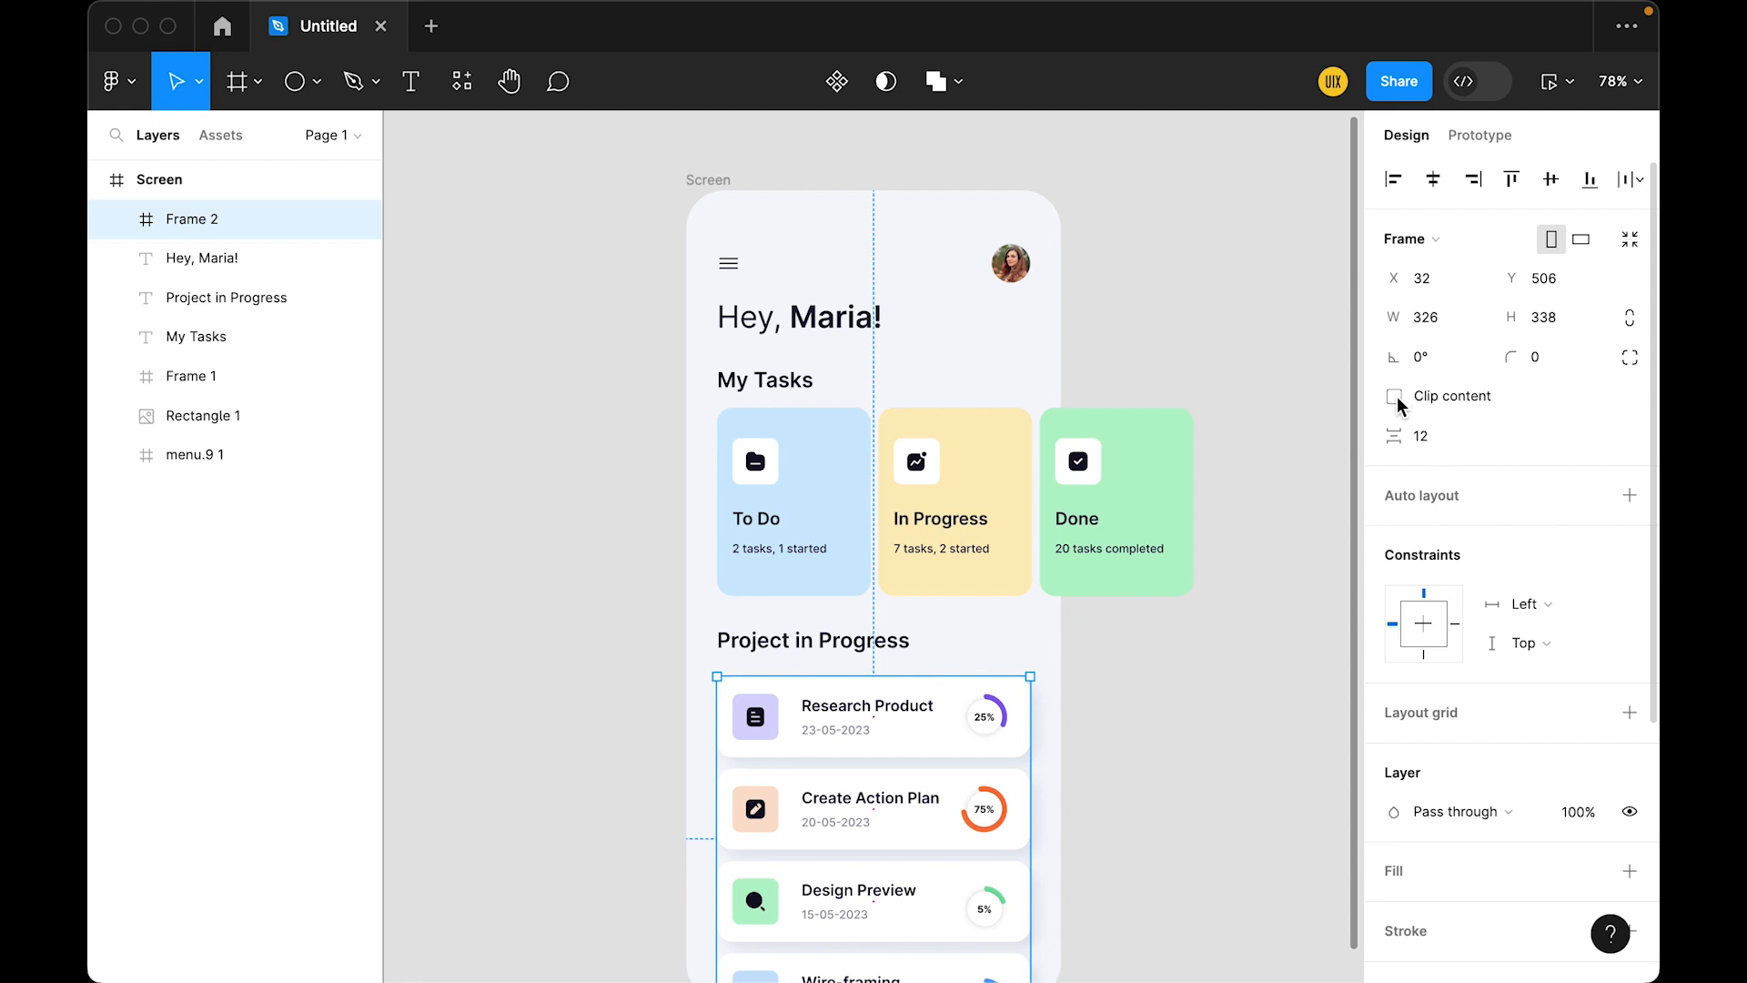
click(1394, 396)
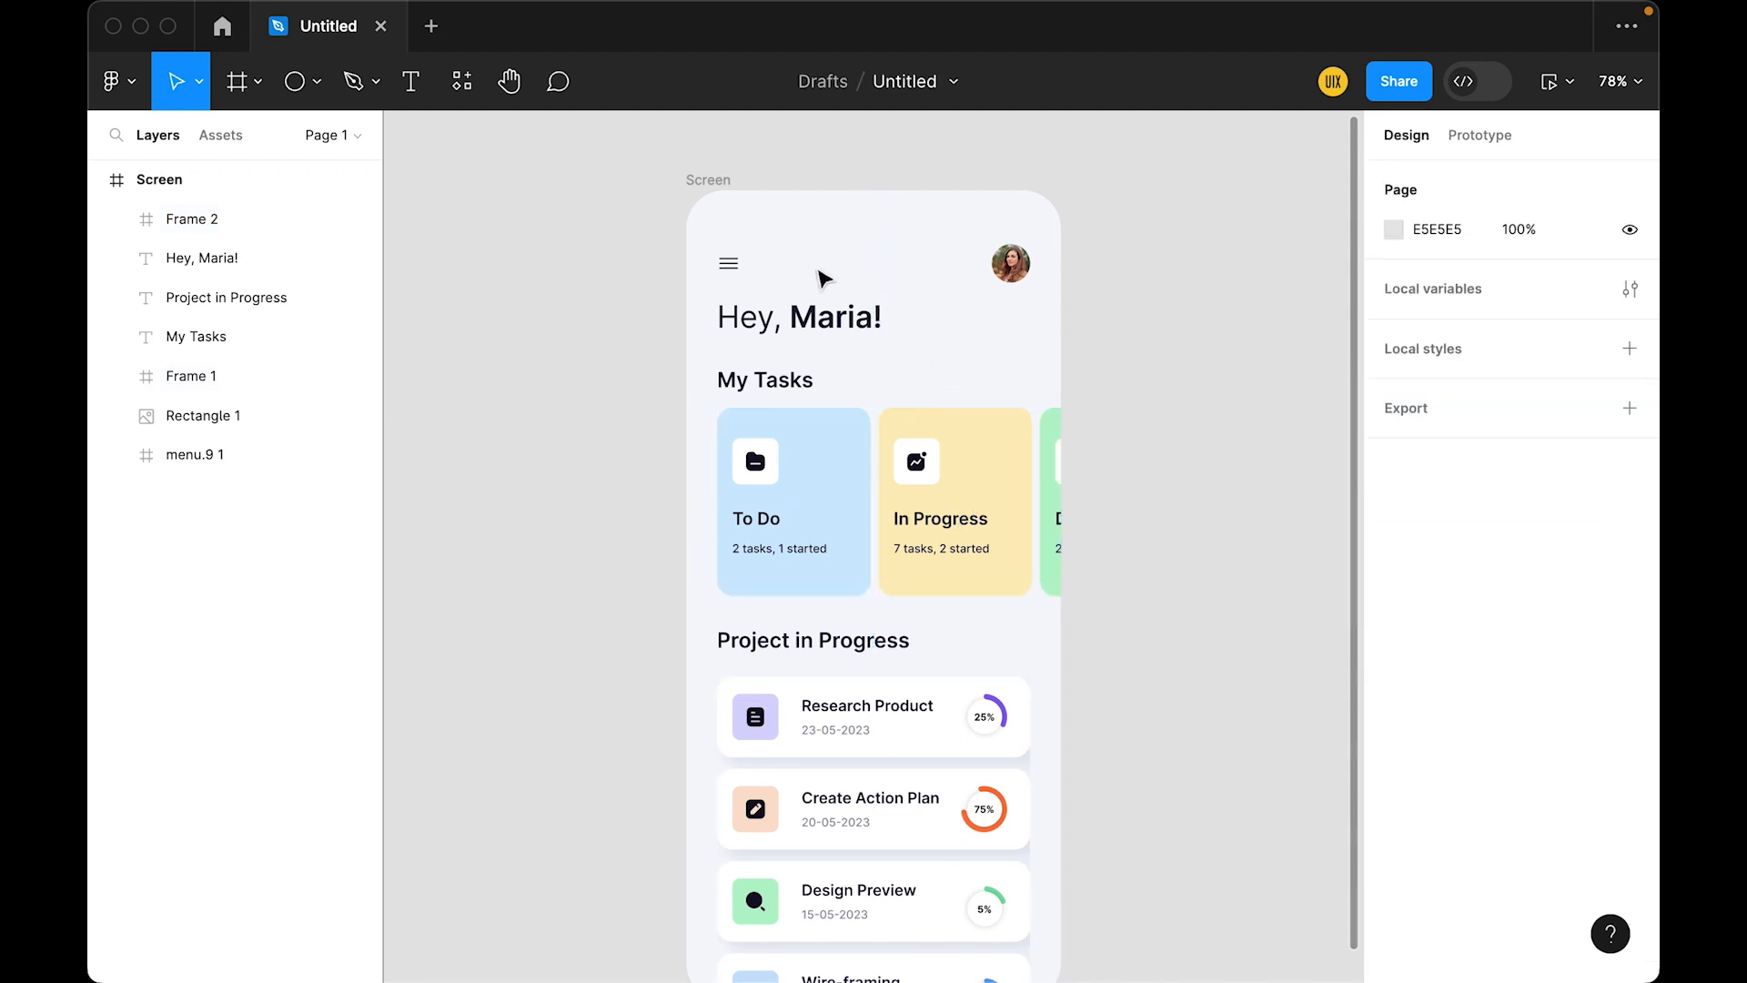
click(1479, 135)
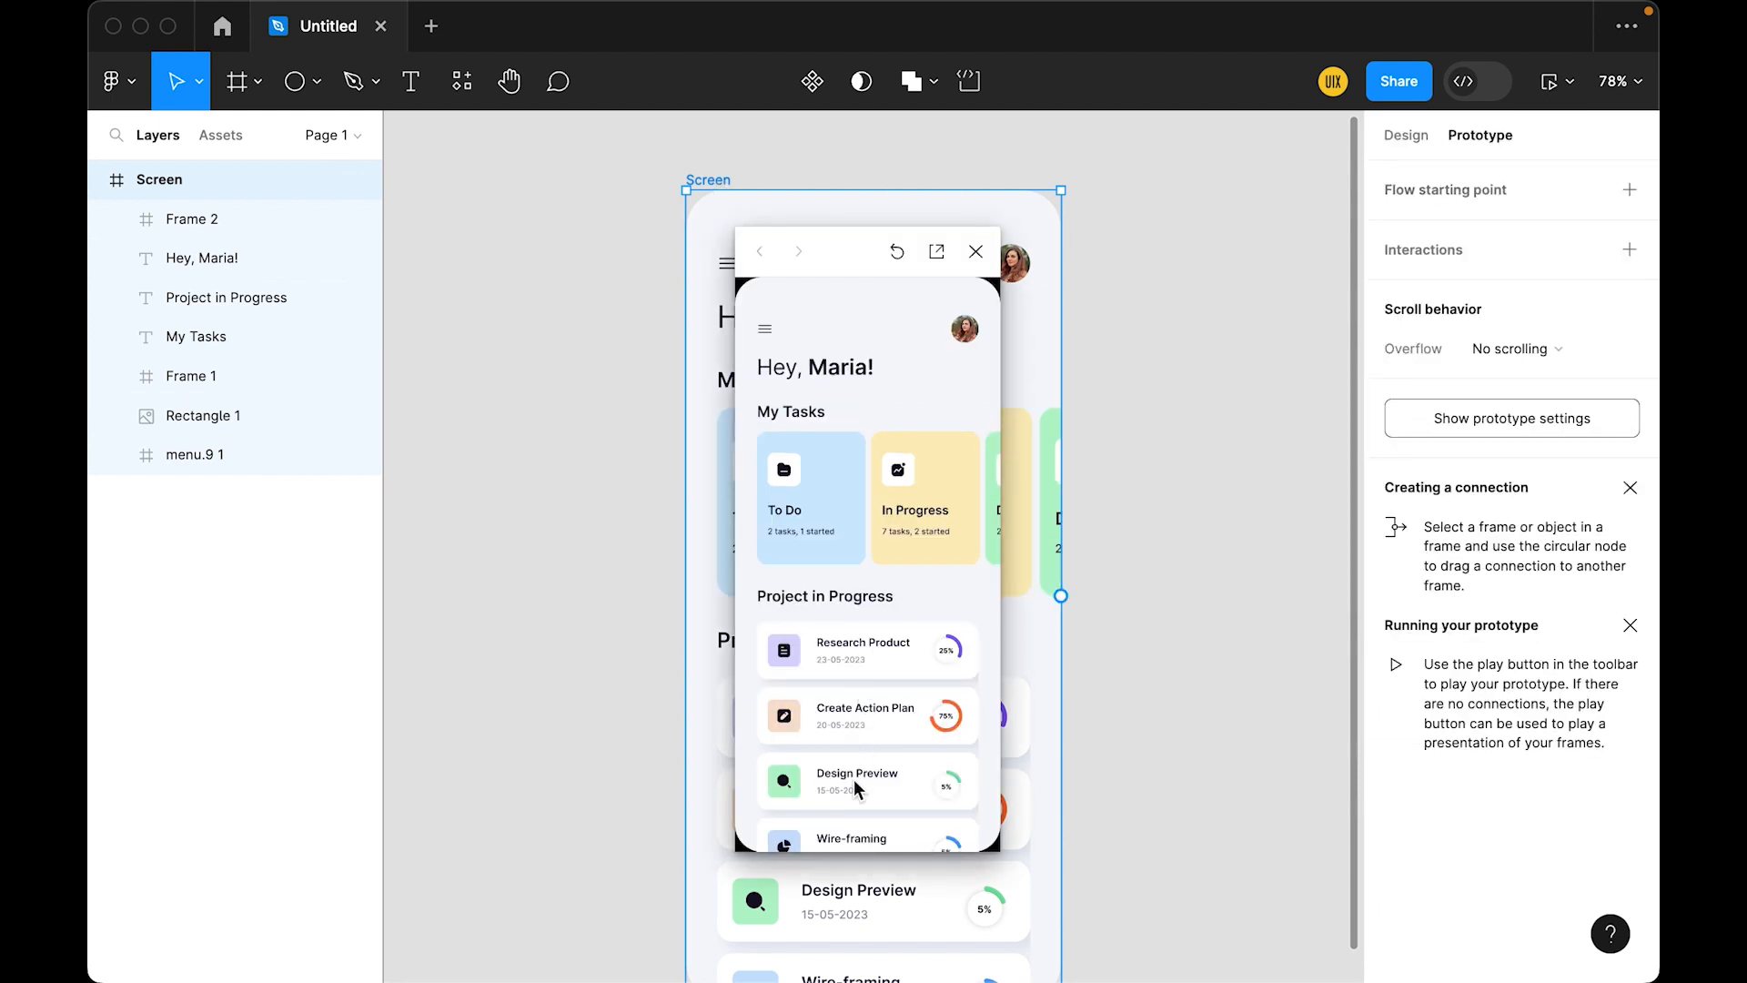
scroll(down, 3)
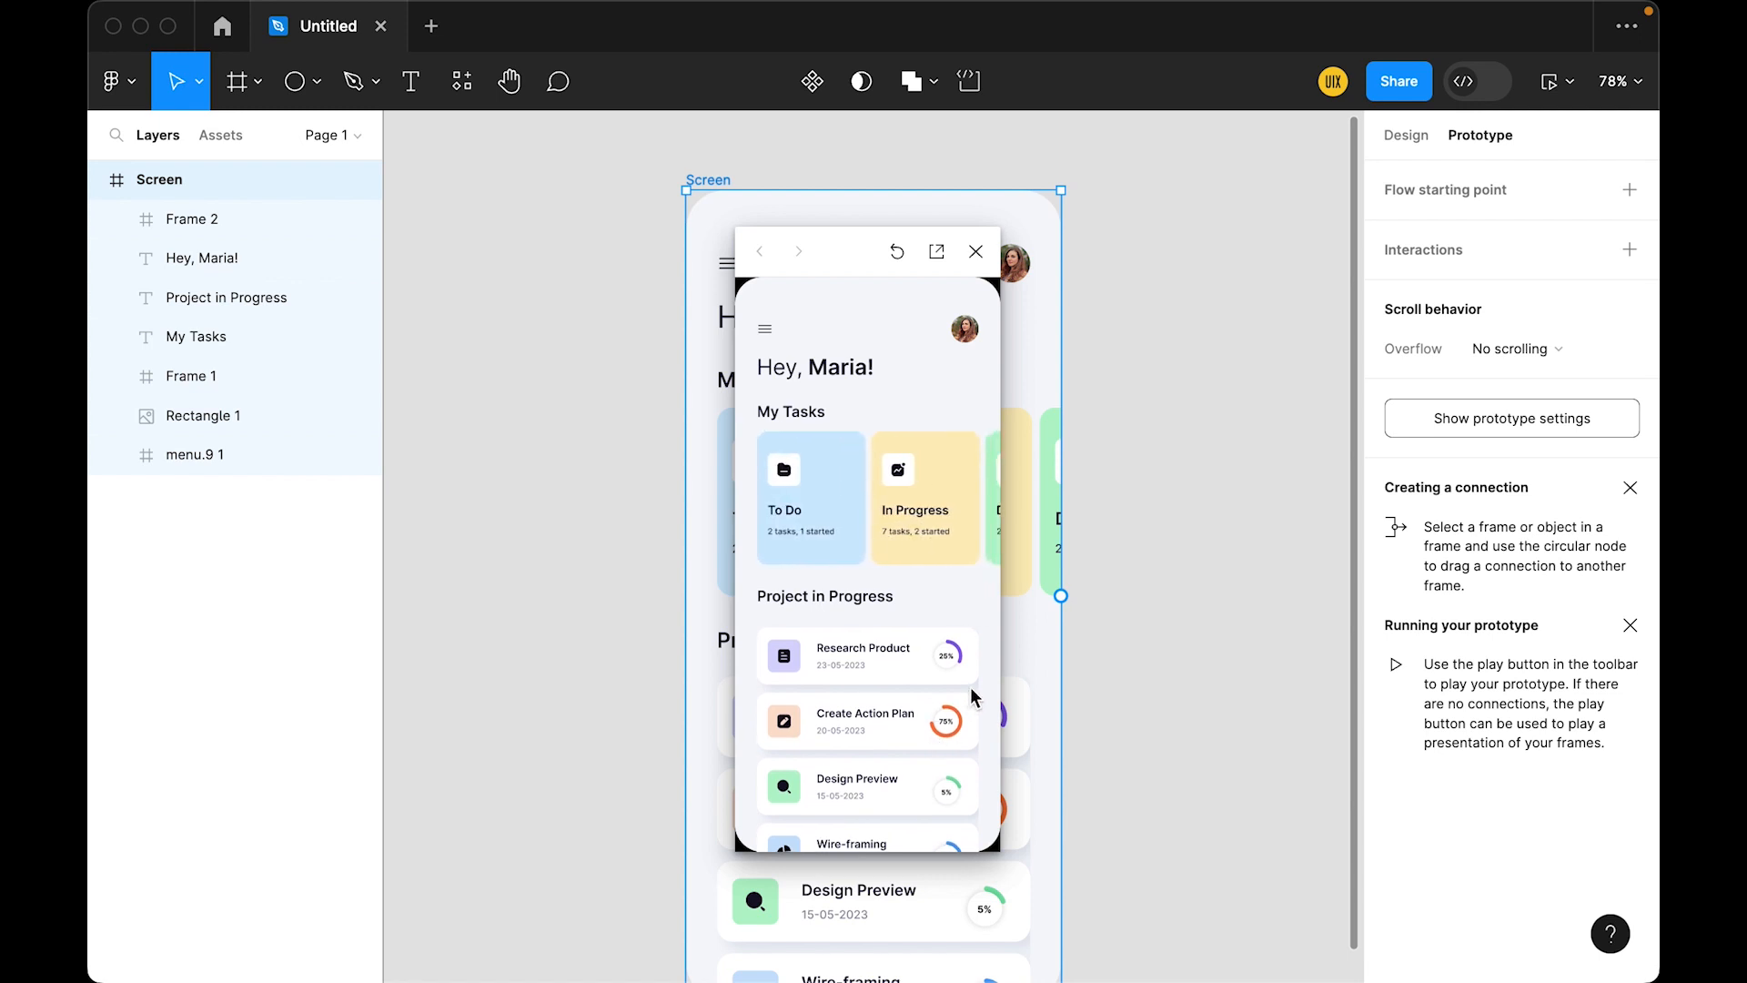
mouse_move(981, 681)
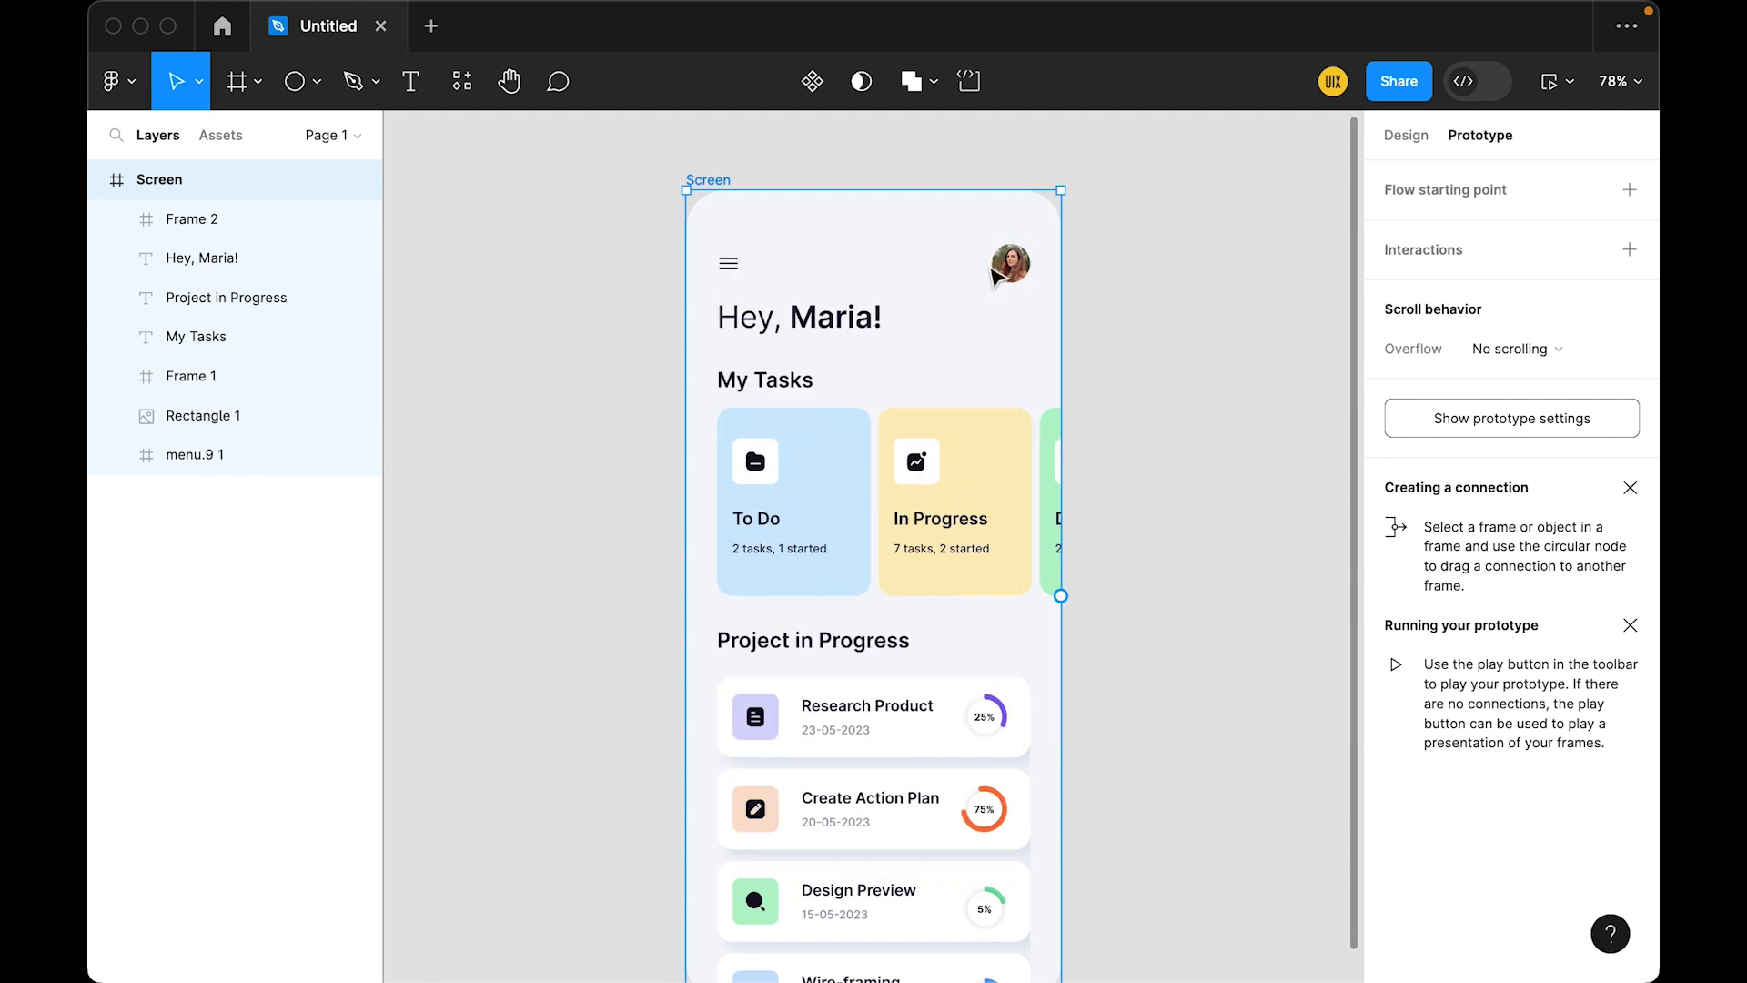
click(1405, 135)
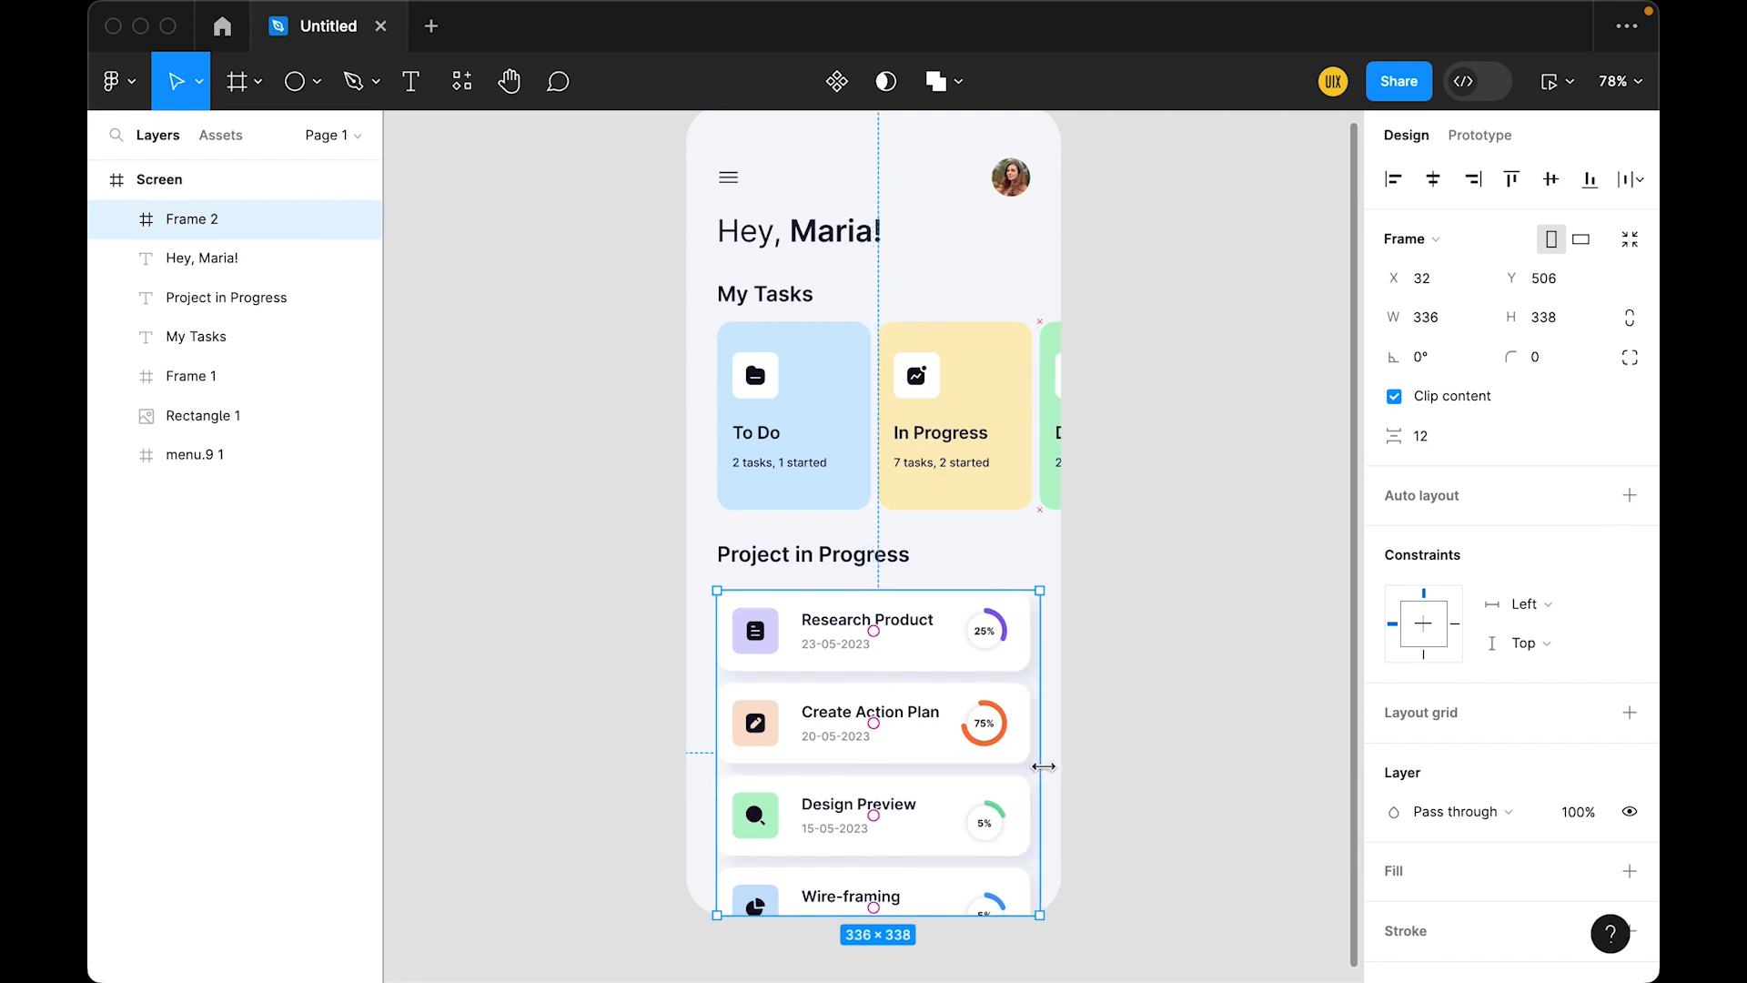
- Drag Frame 2's side edges outward until it is 358 px wide
drag(1040, 765, 1059, 766)
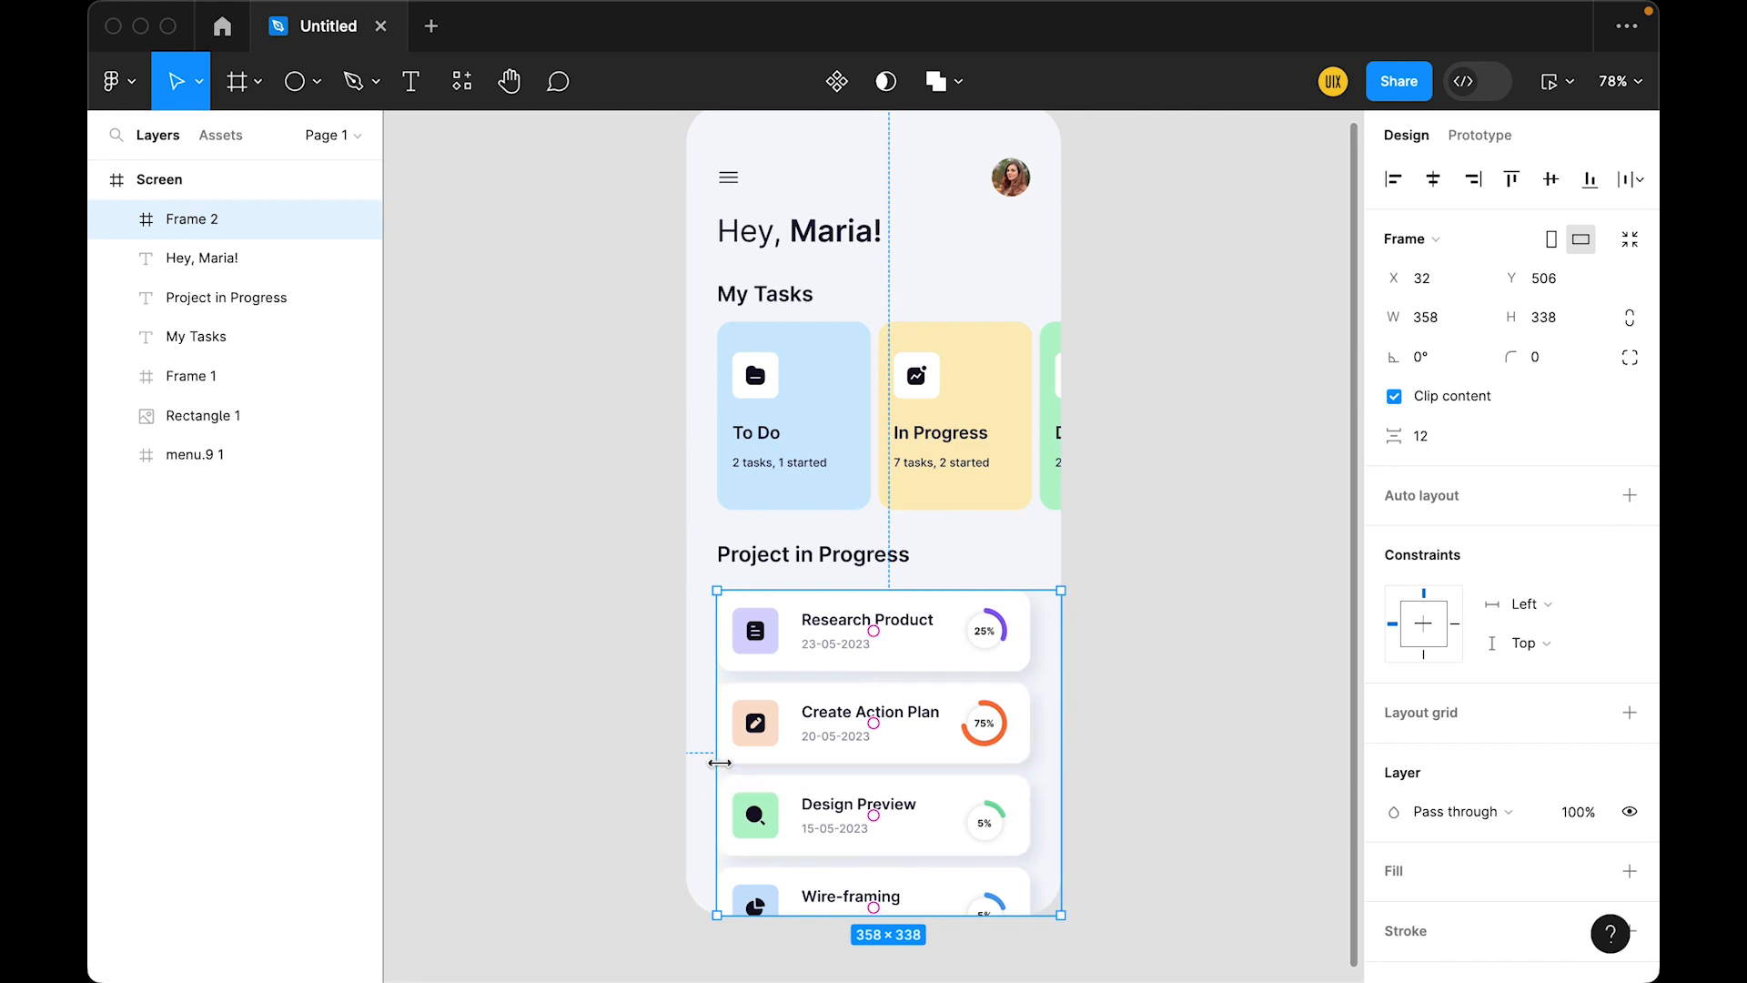
drag(721, 764, 685, 764)
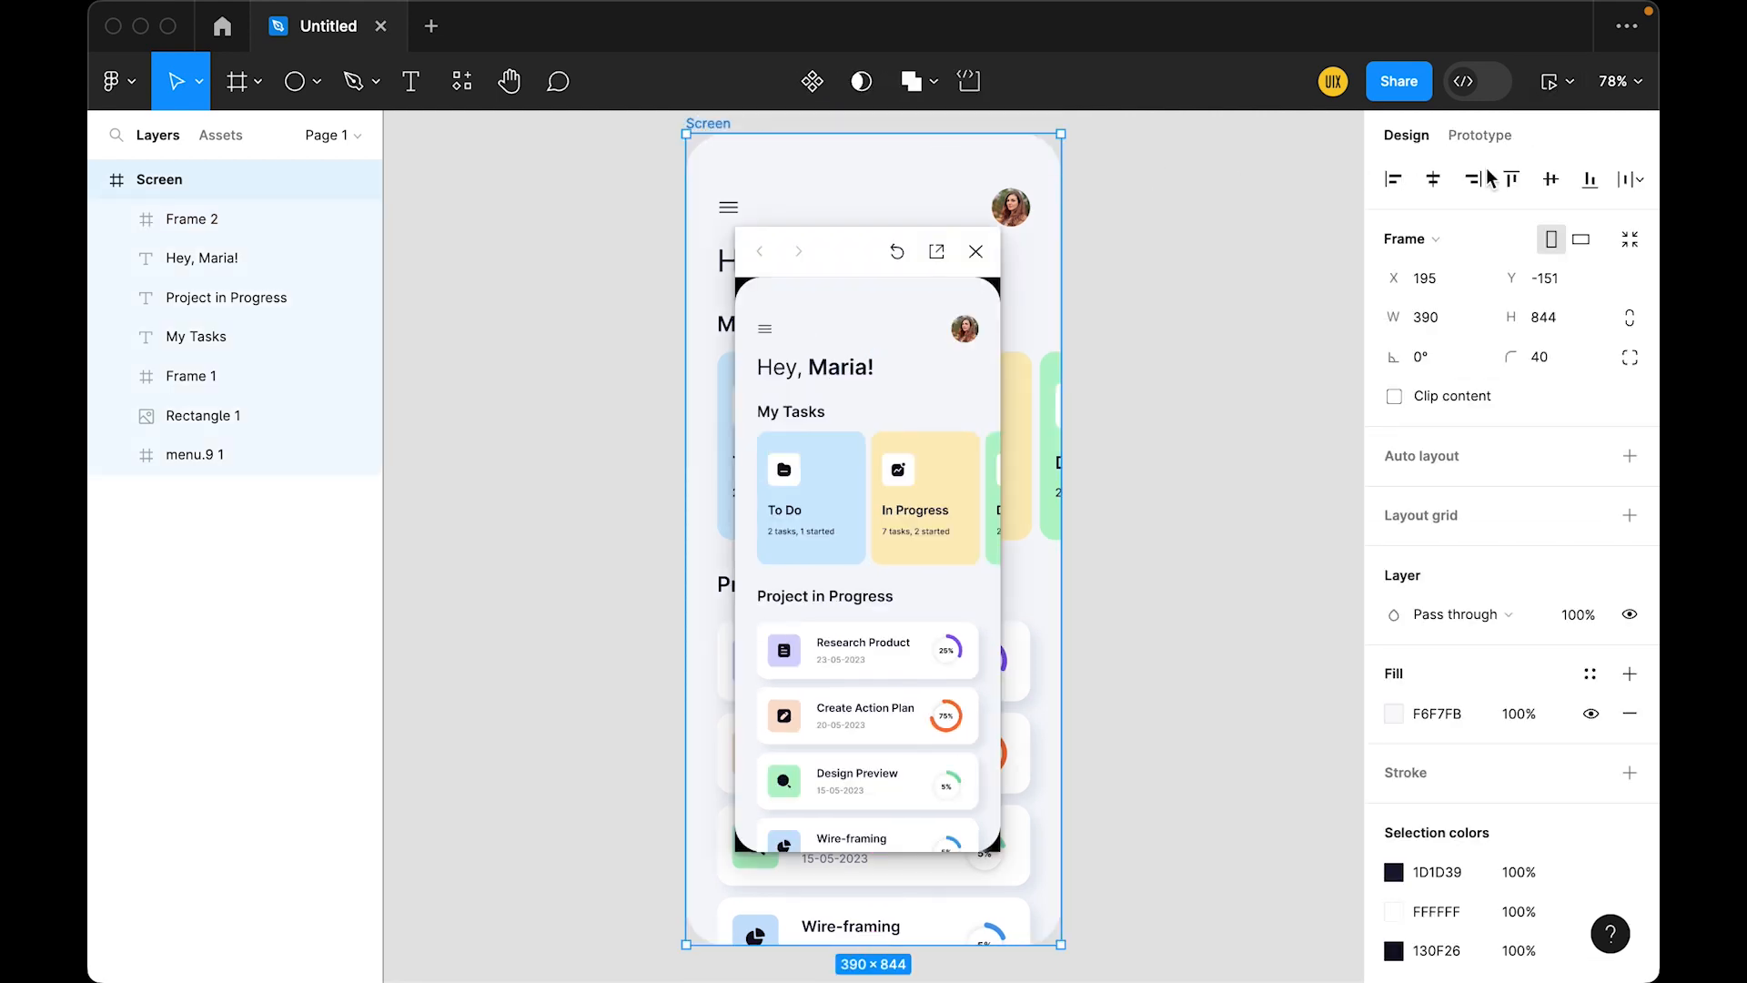
- Scroll the project list in the preview down to the Wire-framing and Prototyping cards
scroll(down, 3)
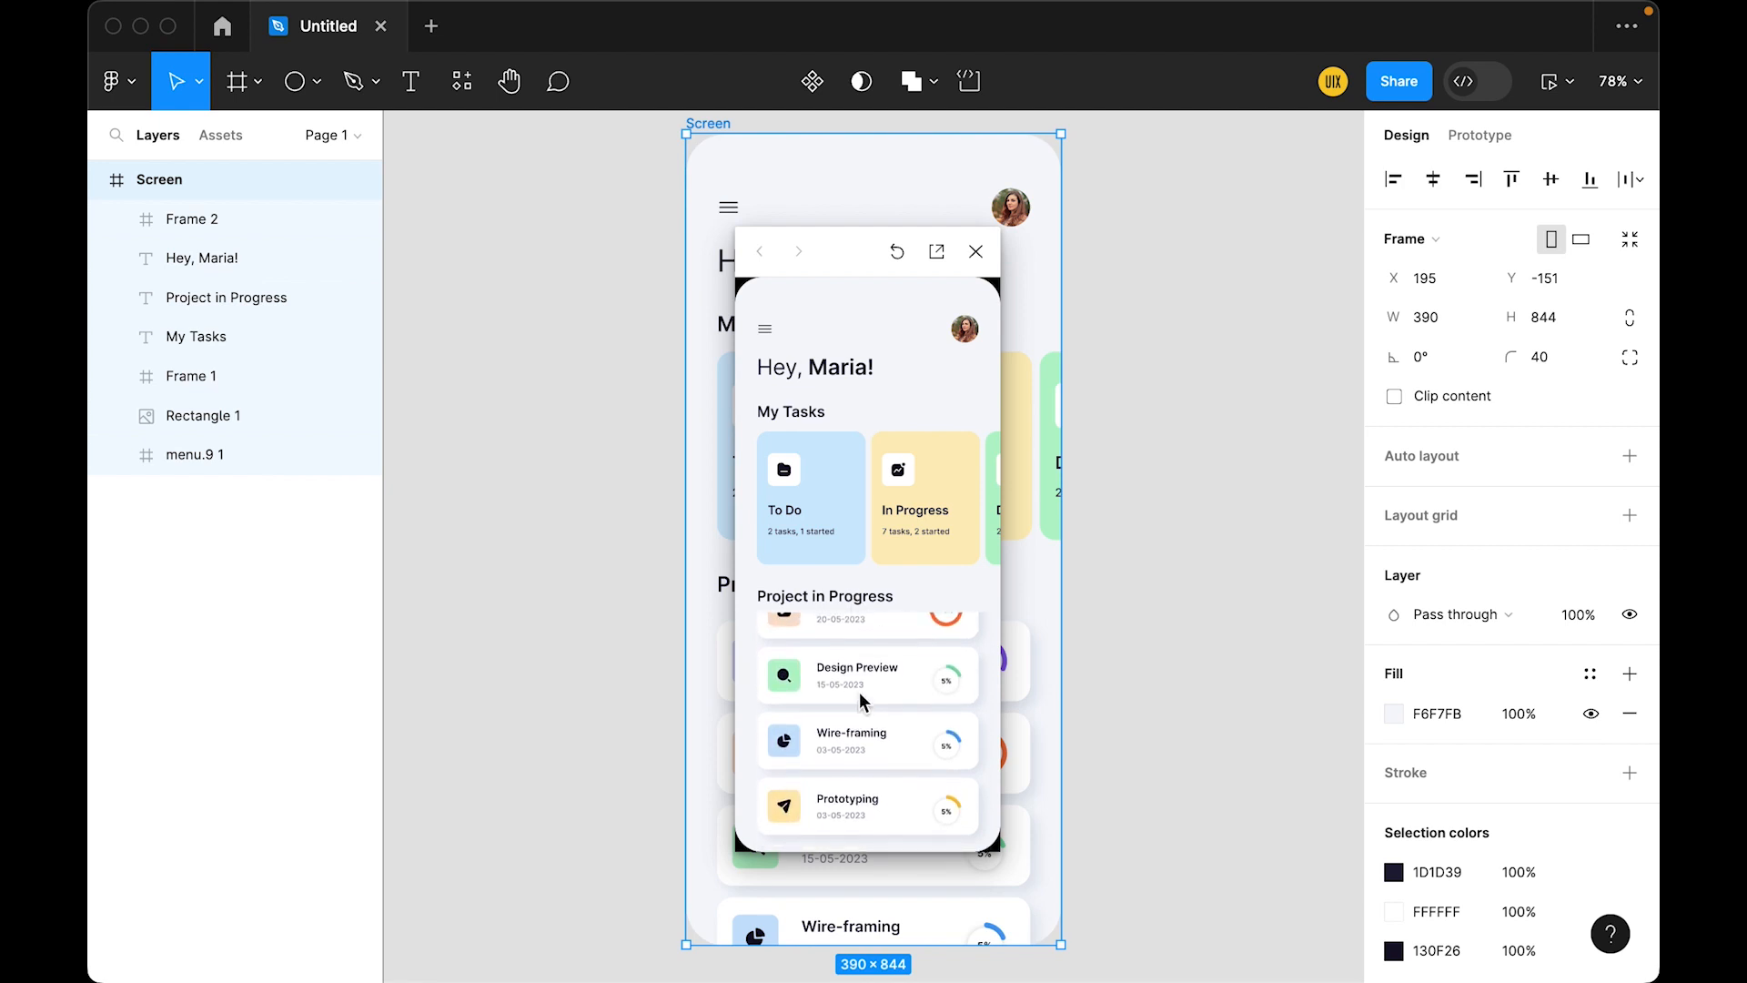